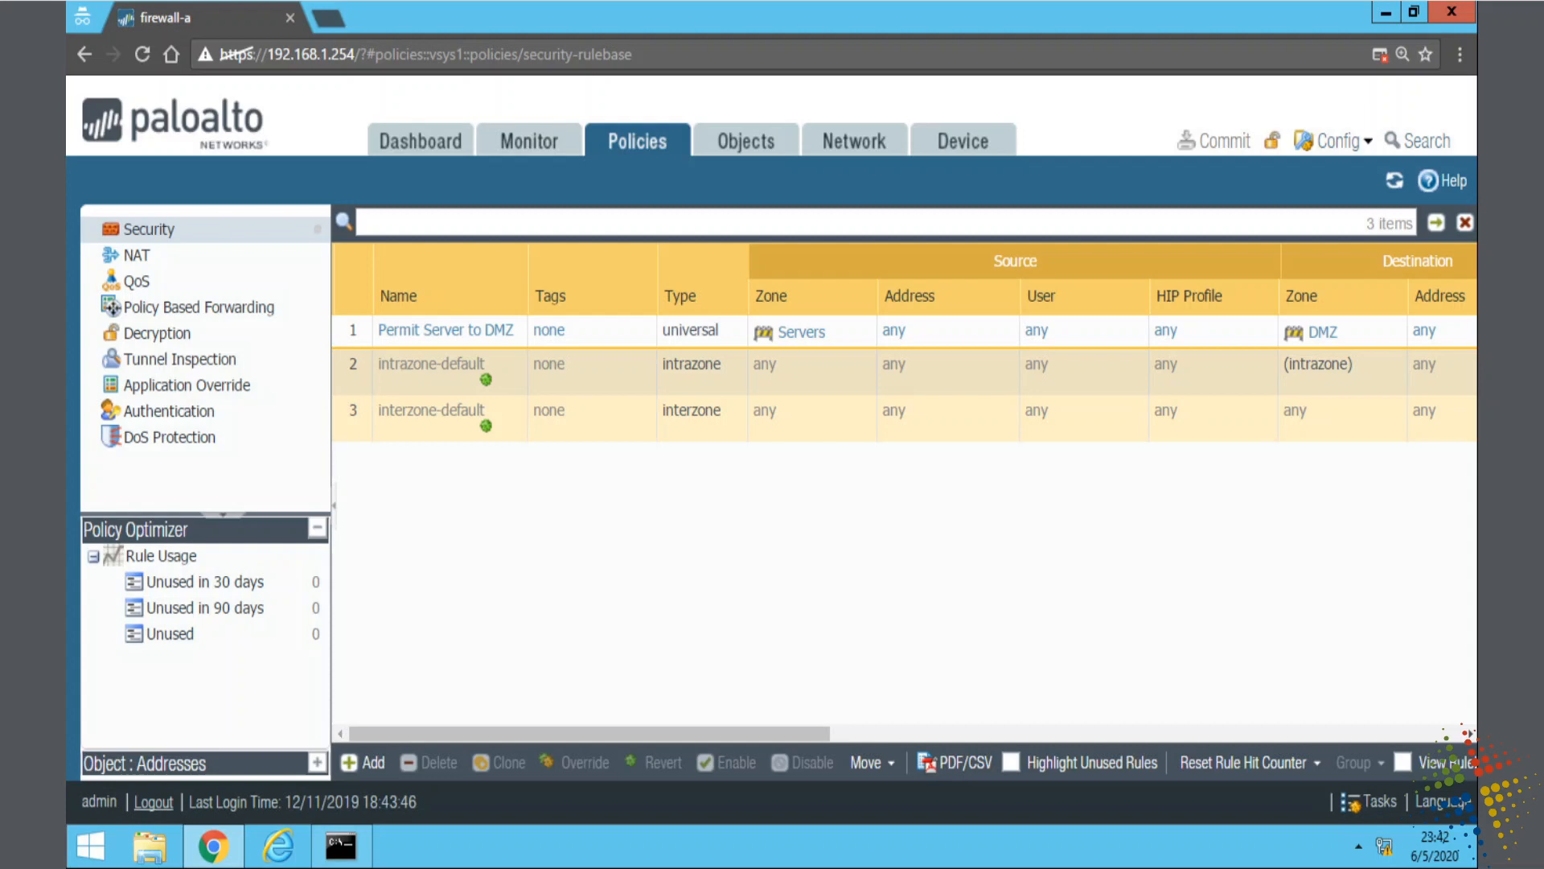
Step: Select the 'Permit Server to DMZ' security rule and bring up its clone options
click(444, 330)
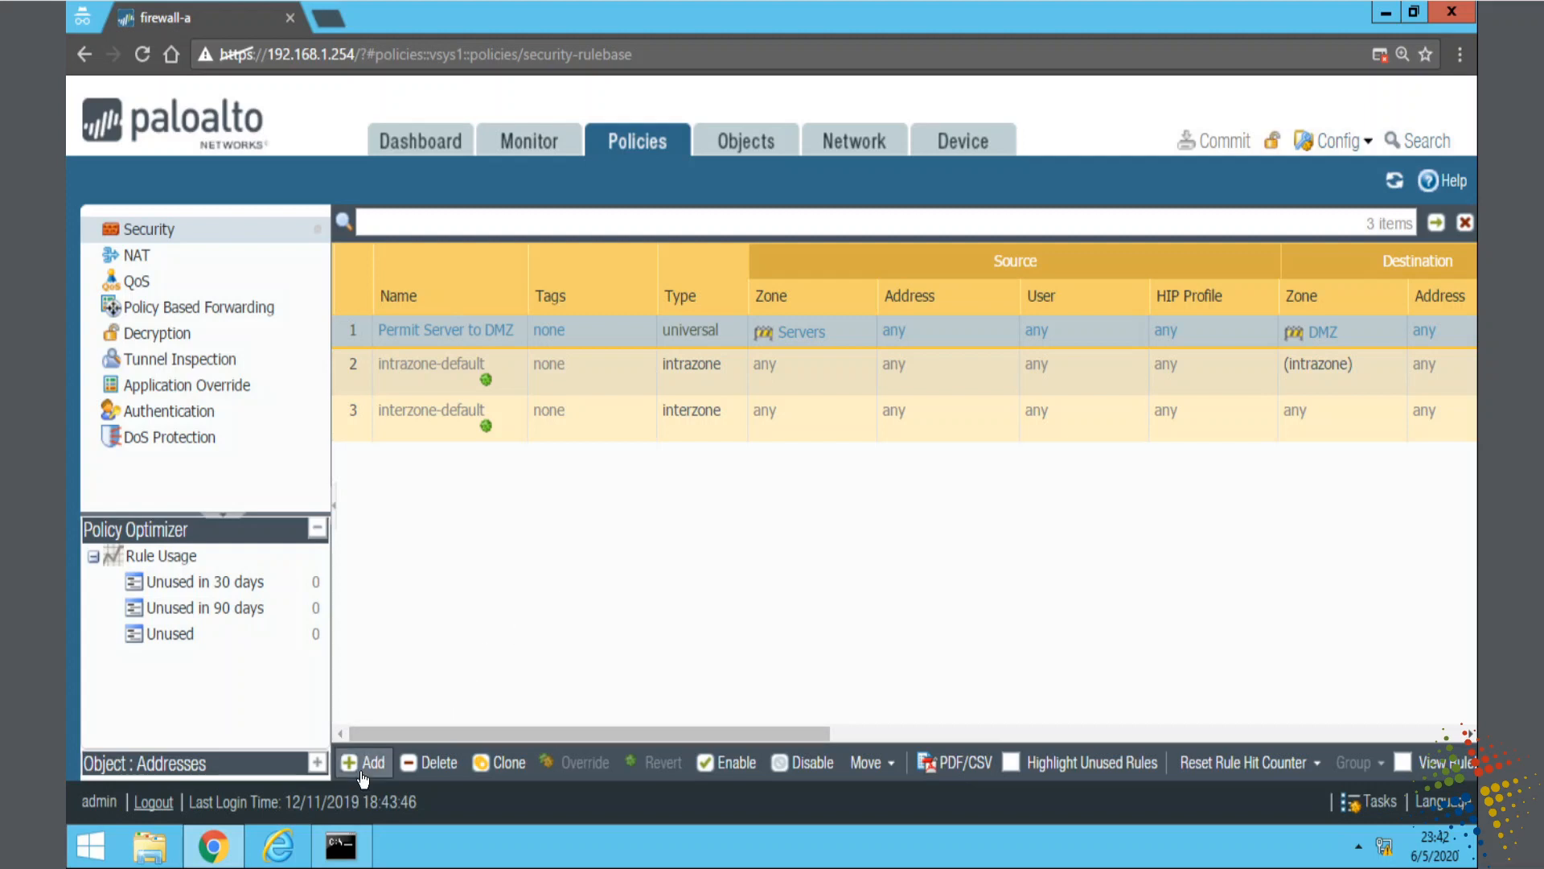
mouse_move(608, 342)
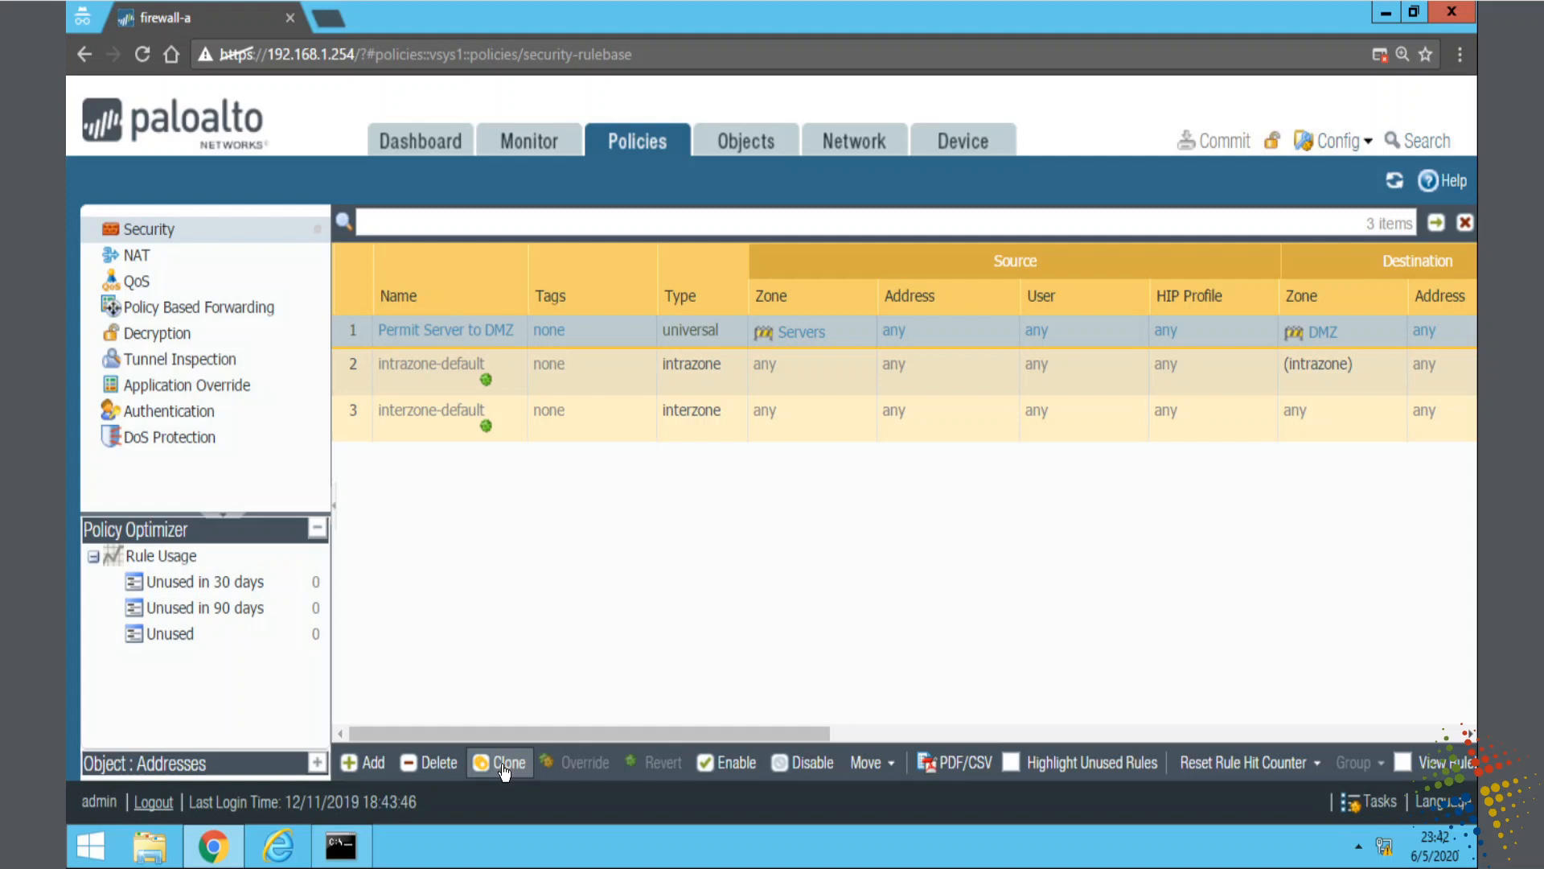
click(500, 761)
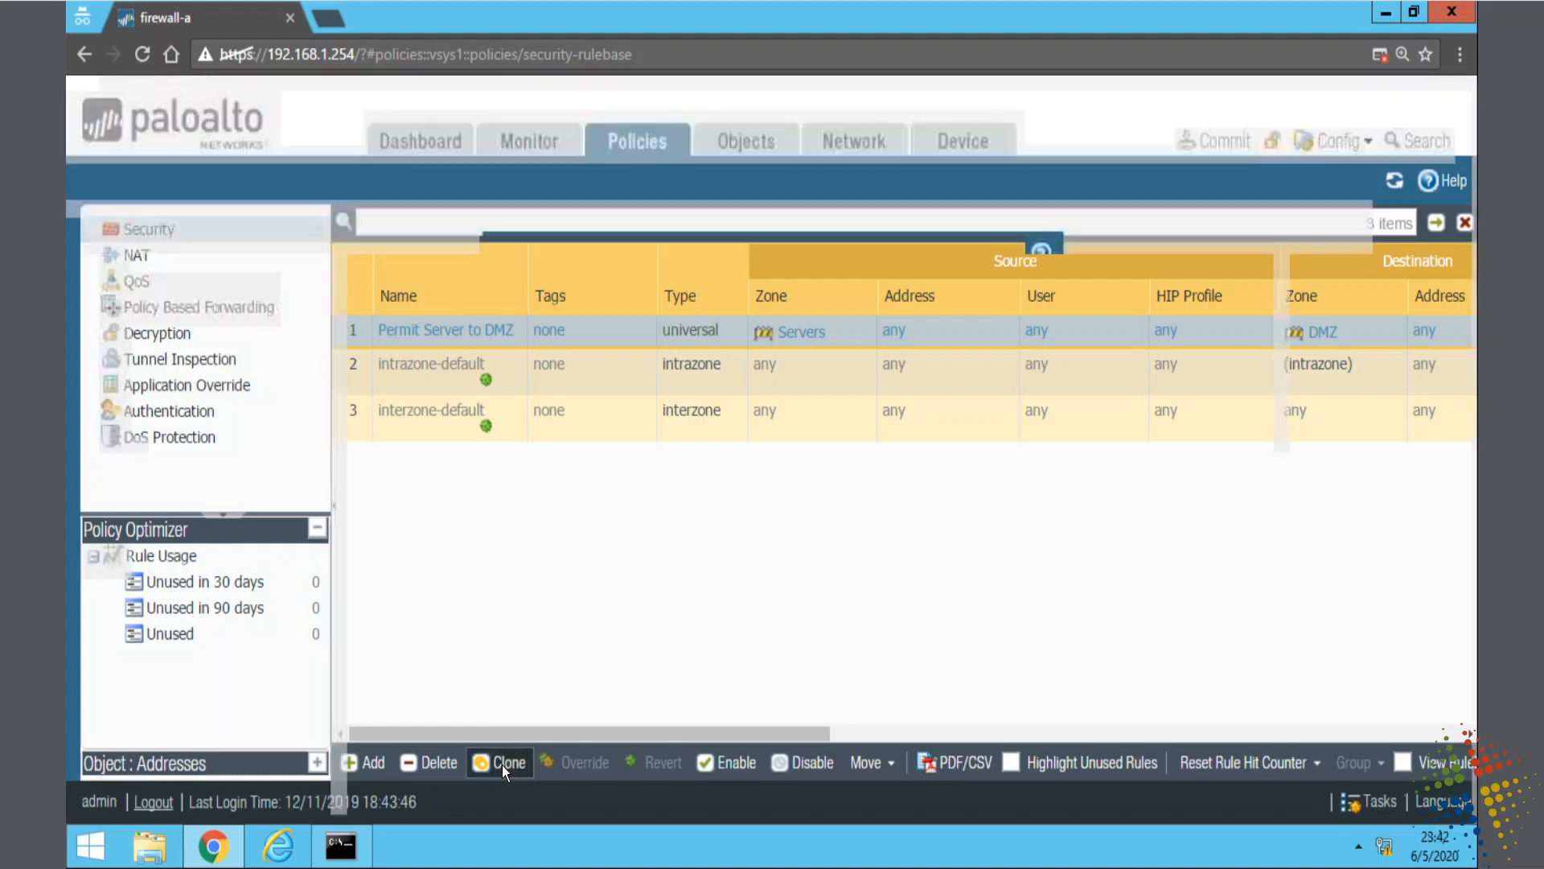
Step: Clone the rule as 'Permit Server to DMZ-1', ordered after 'Permit Server to DMZ'
click(508, 762)
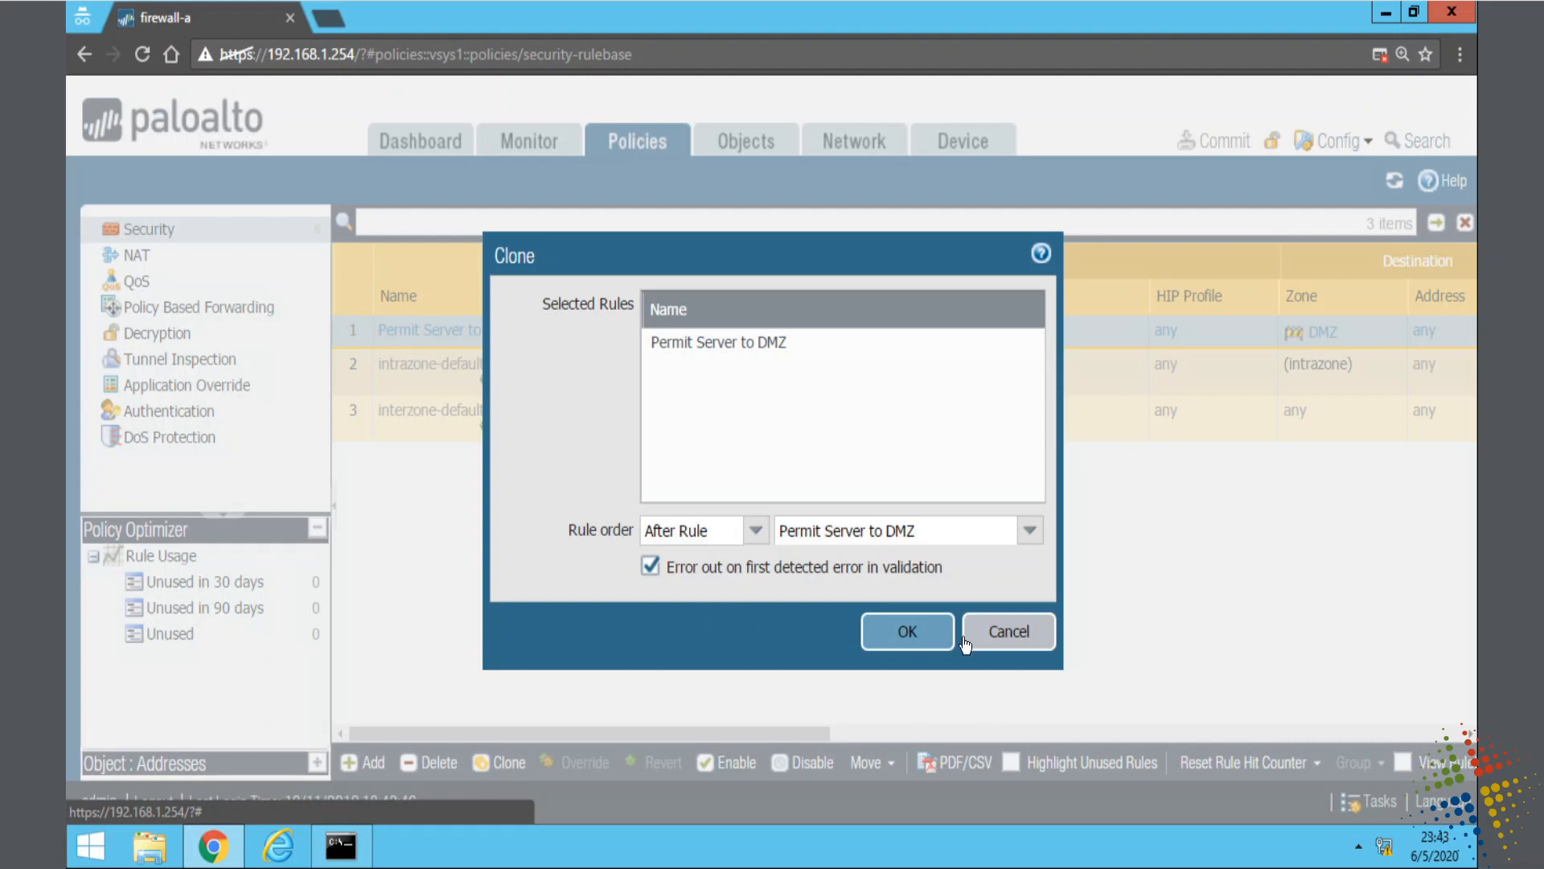
click(905, 631)
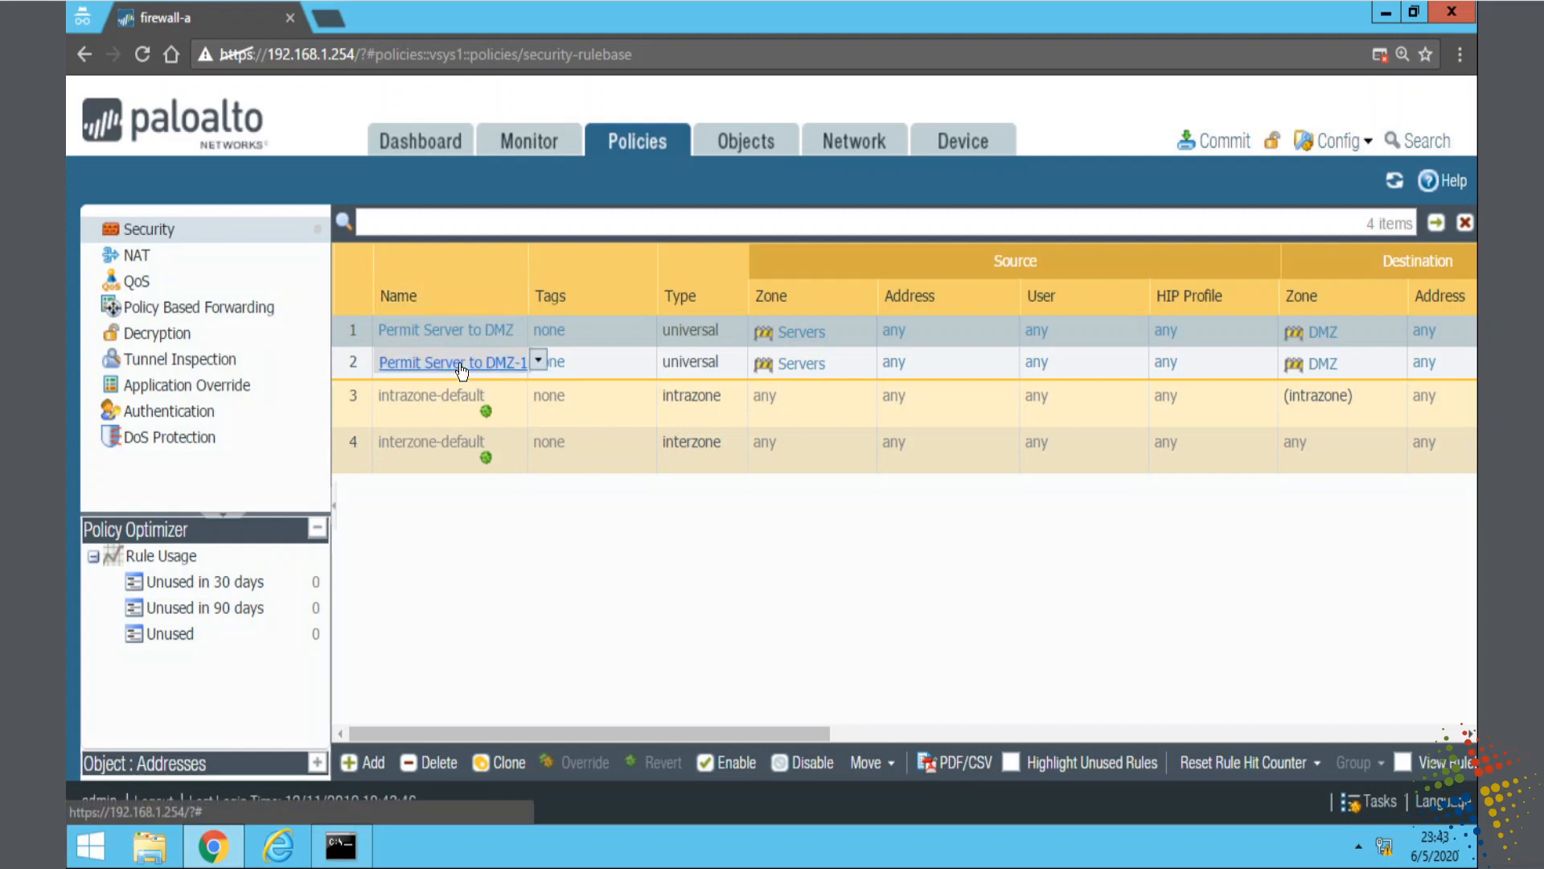
Step: Rename the cloned rule 'Permit Server to Internet' and set its destination zone to Untrusted
click(452, 361)
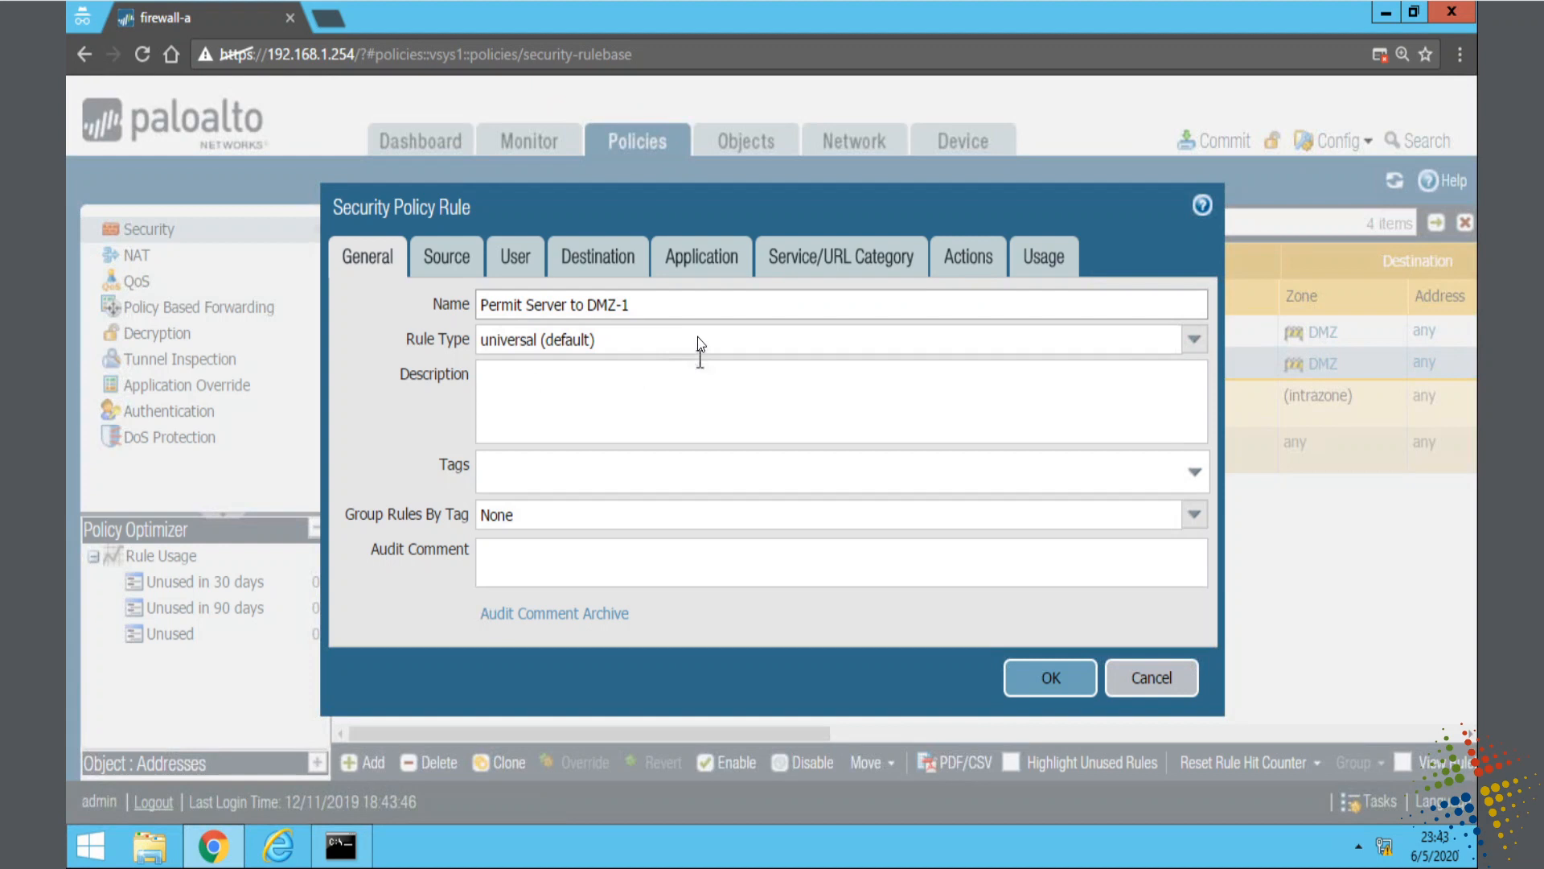
double_click(605, 304)
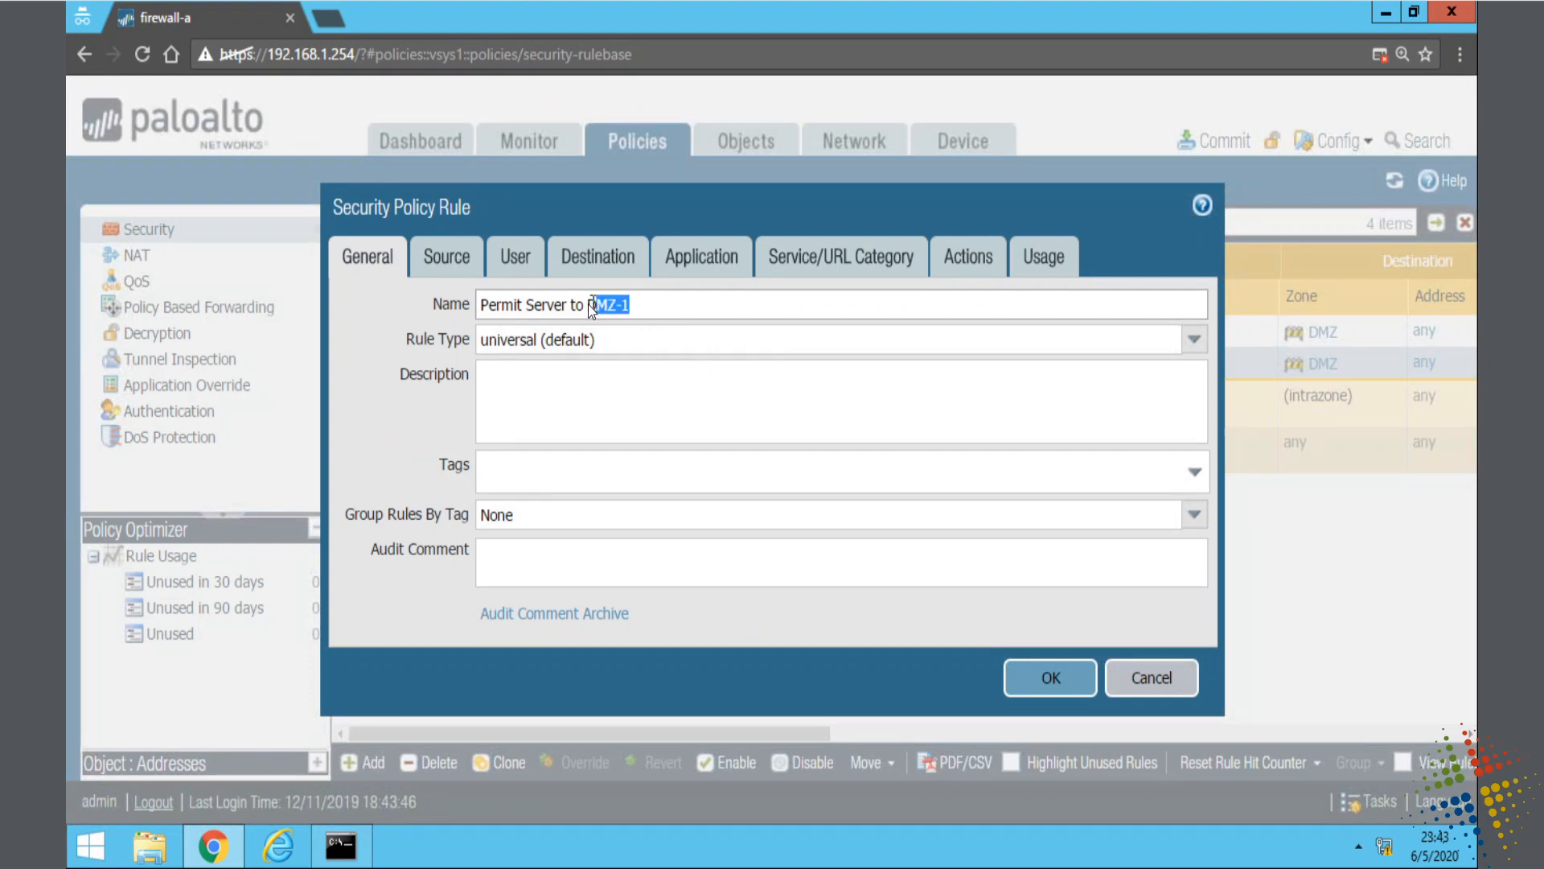
text(Internet)
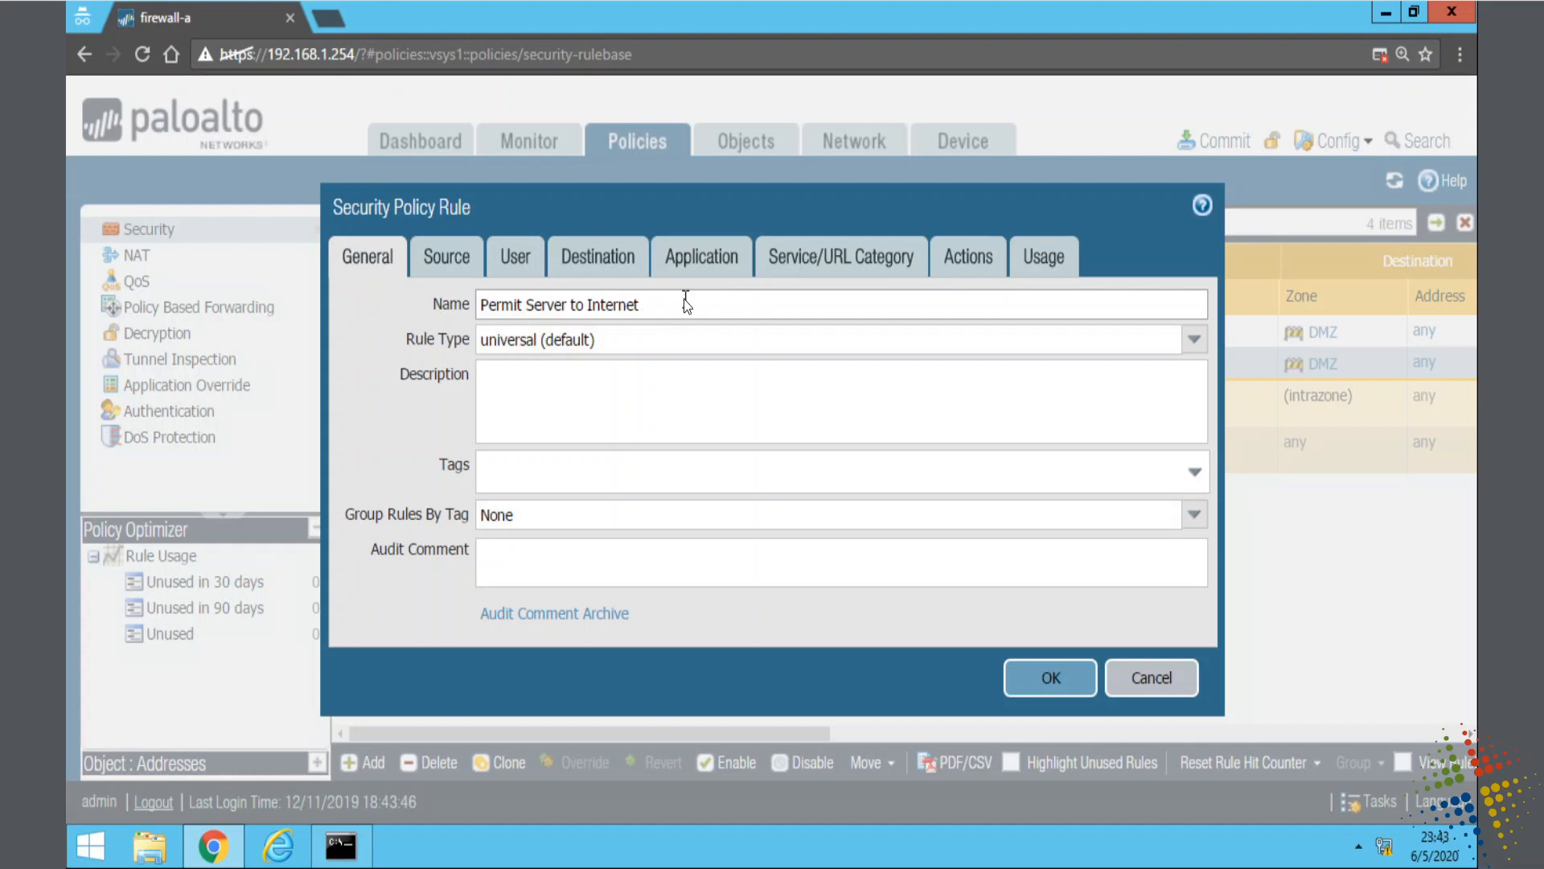
click(446, 256)
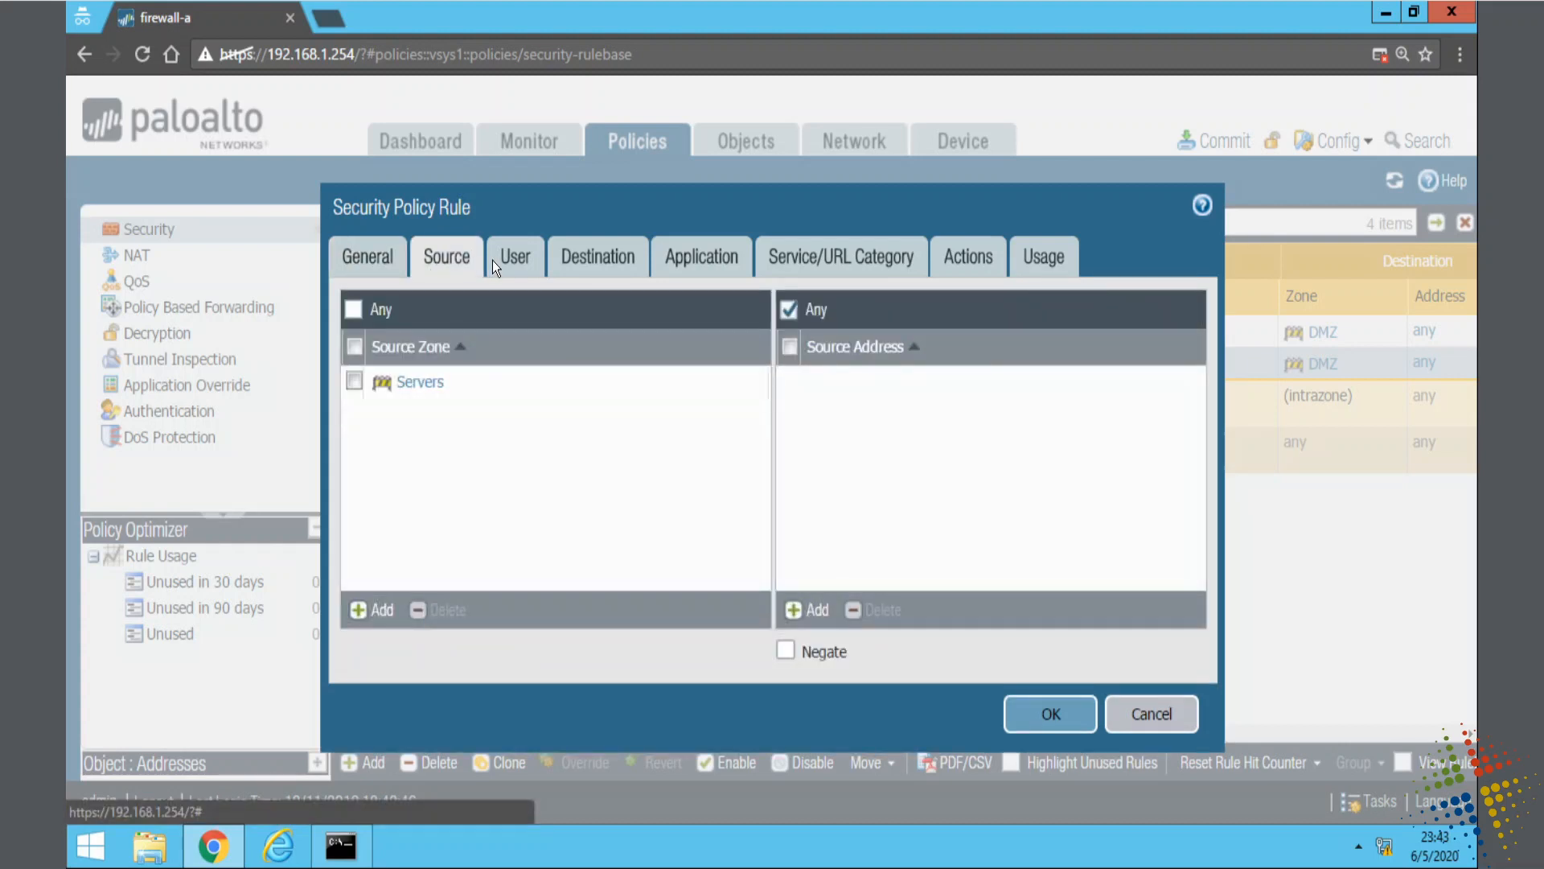
click(597, 256)
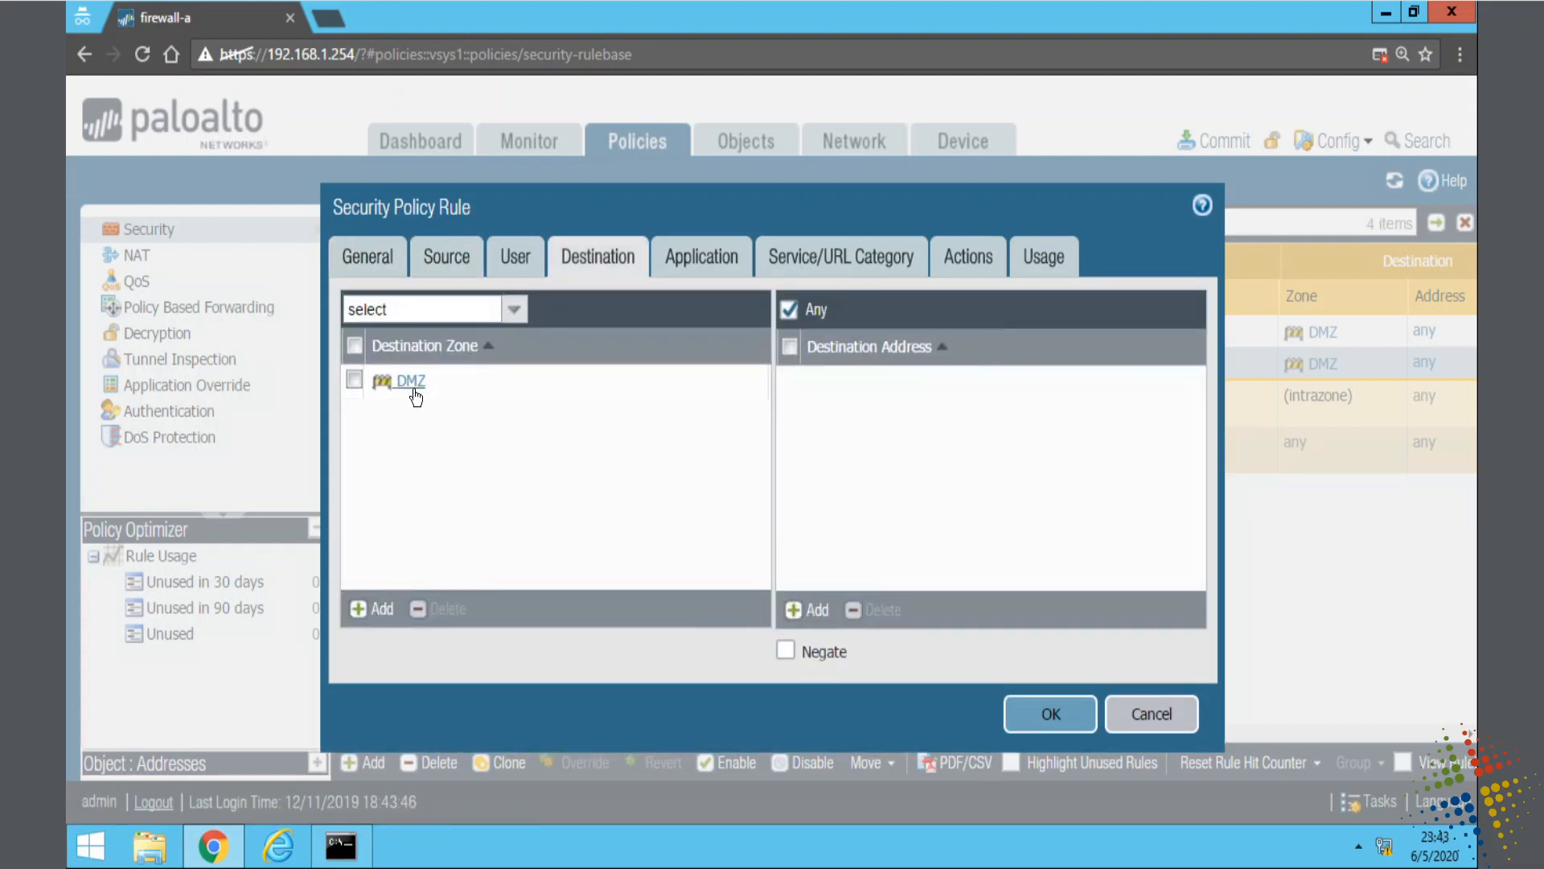
click(399, 380)
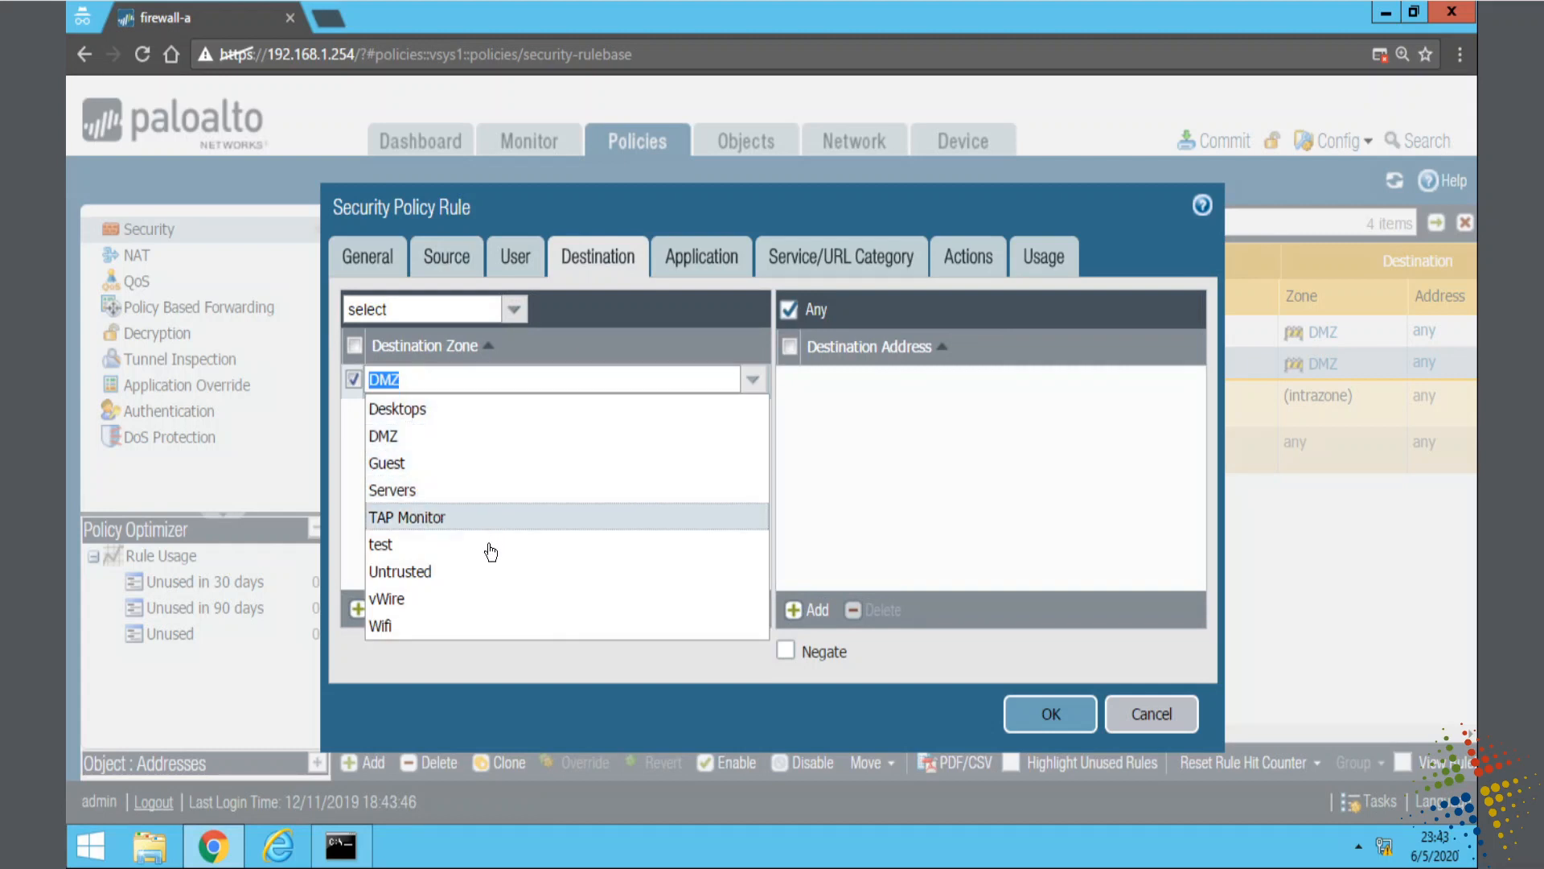
click(400, 572)
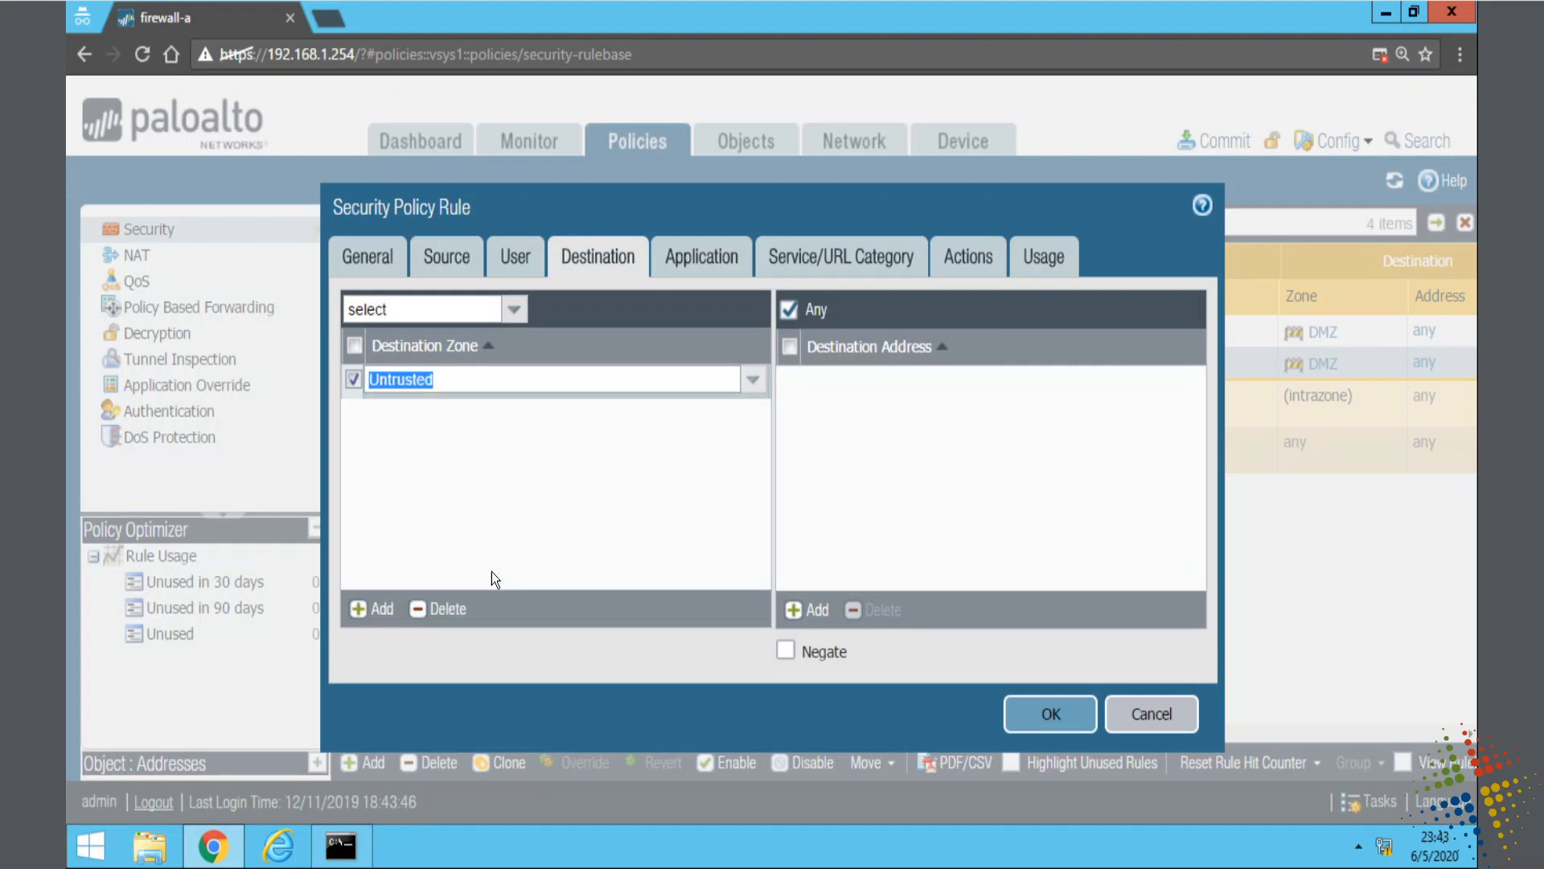
Step: Review the application, action and usage settings, save the rule, and commit all changes
click(701, 256)
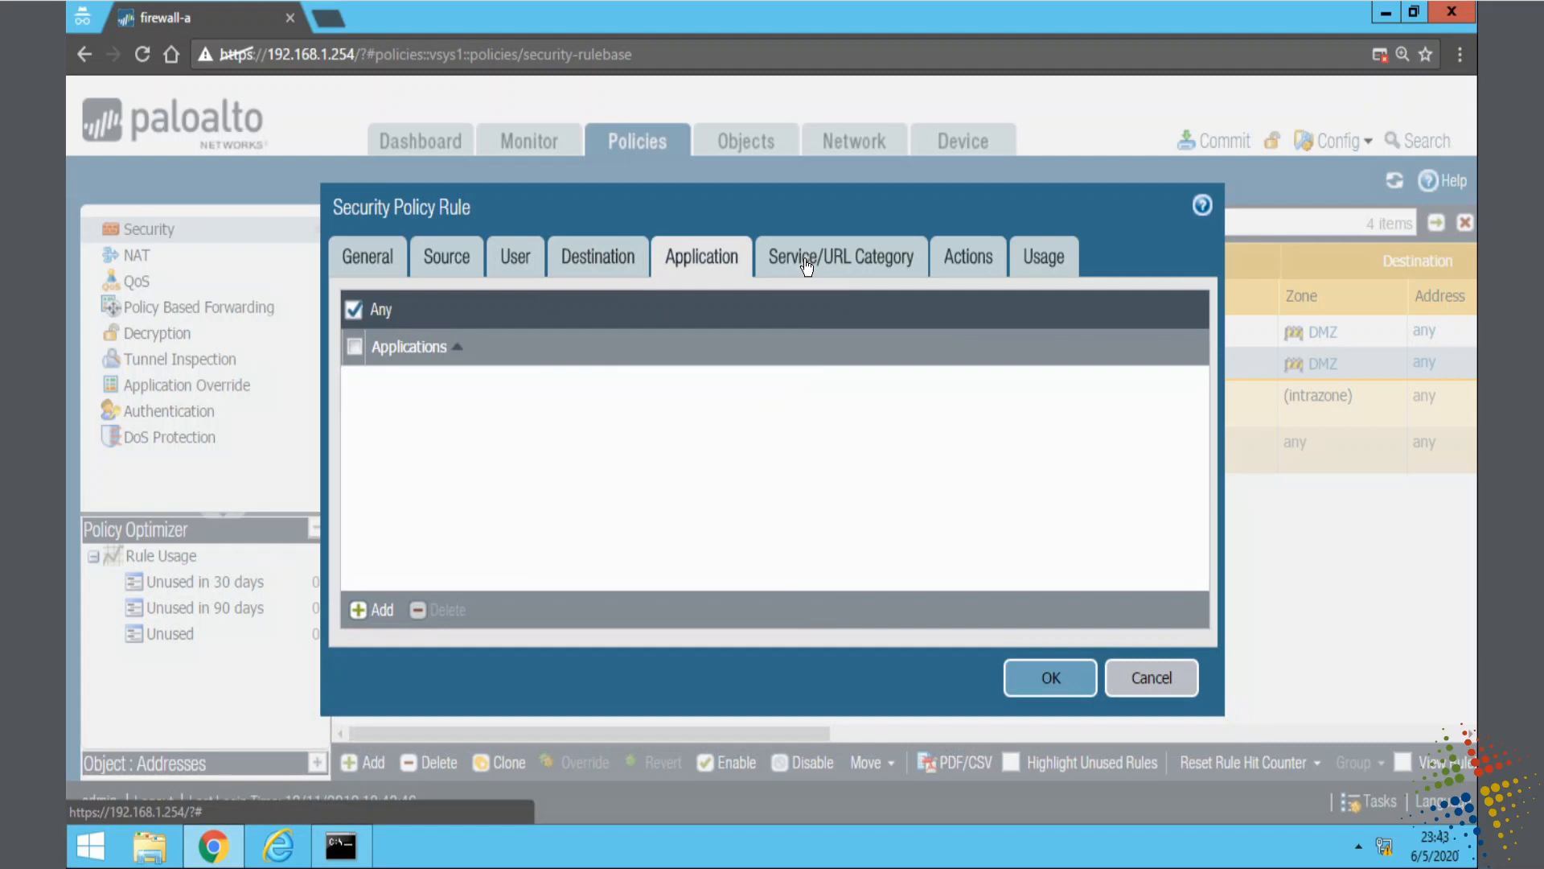
click(967, 256)
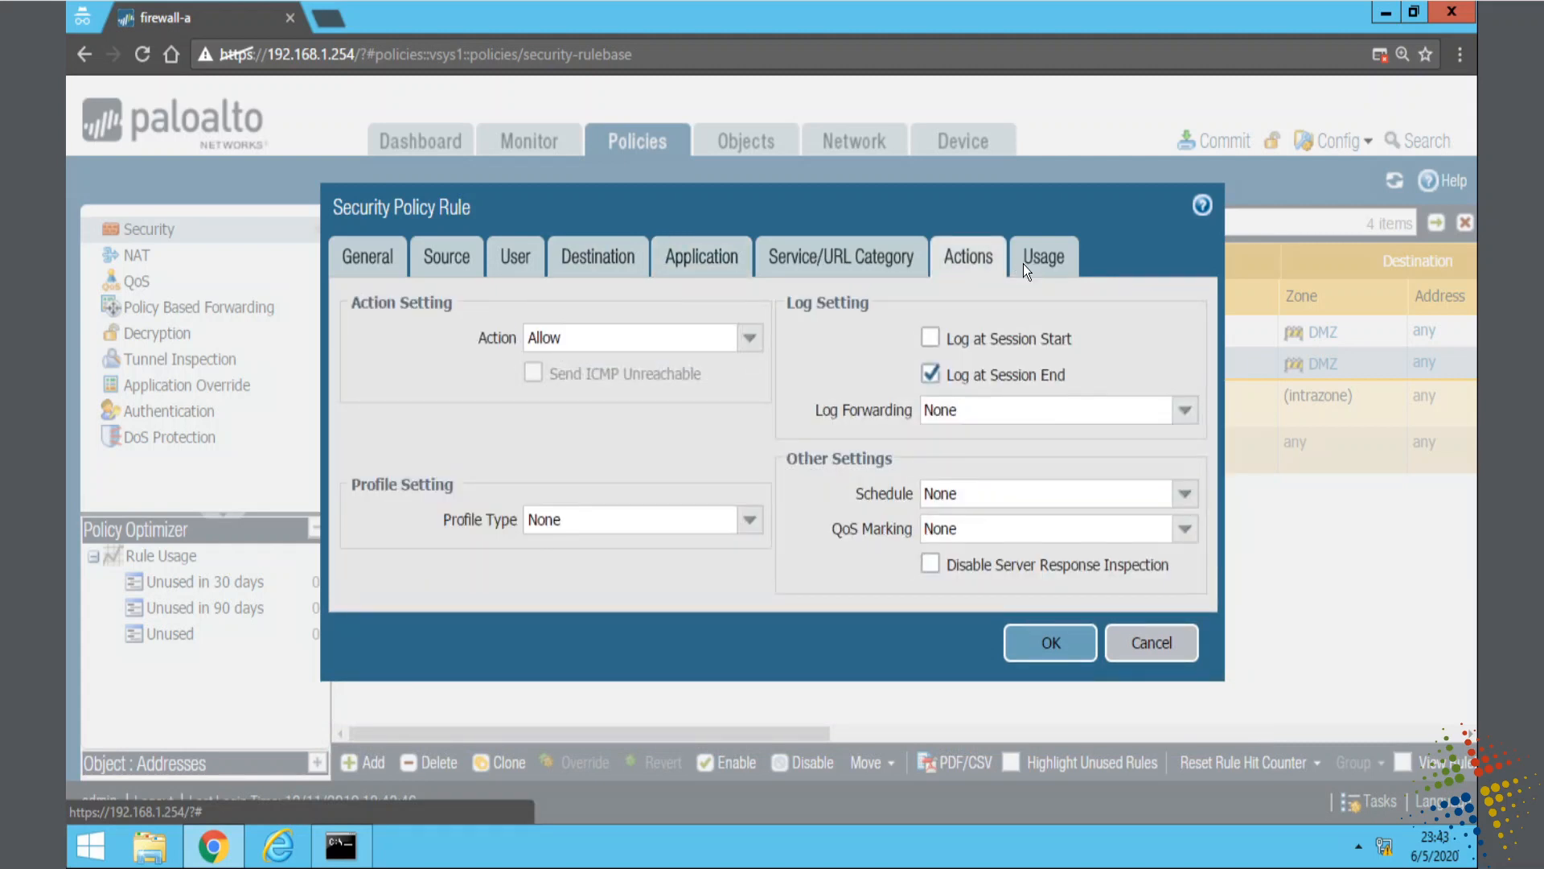
click(1043, 256)
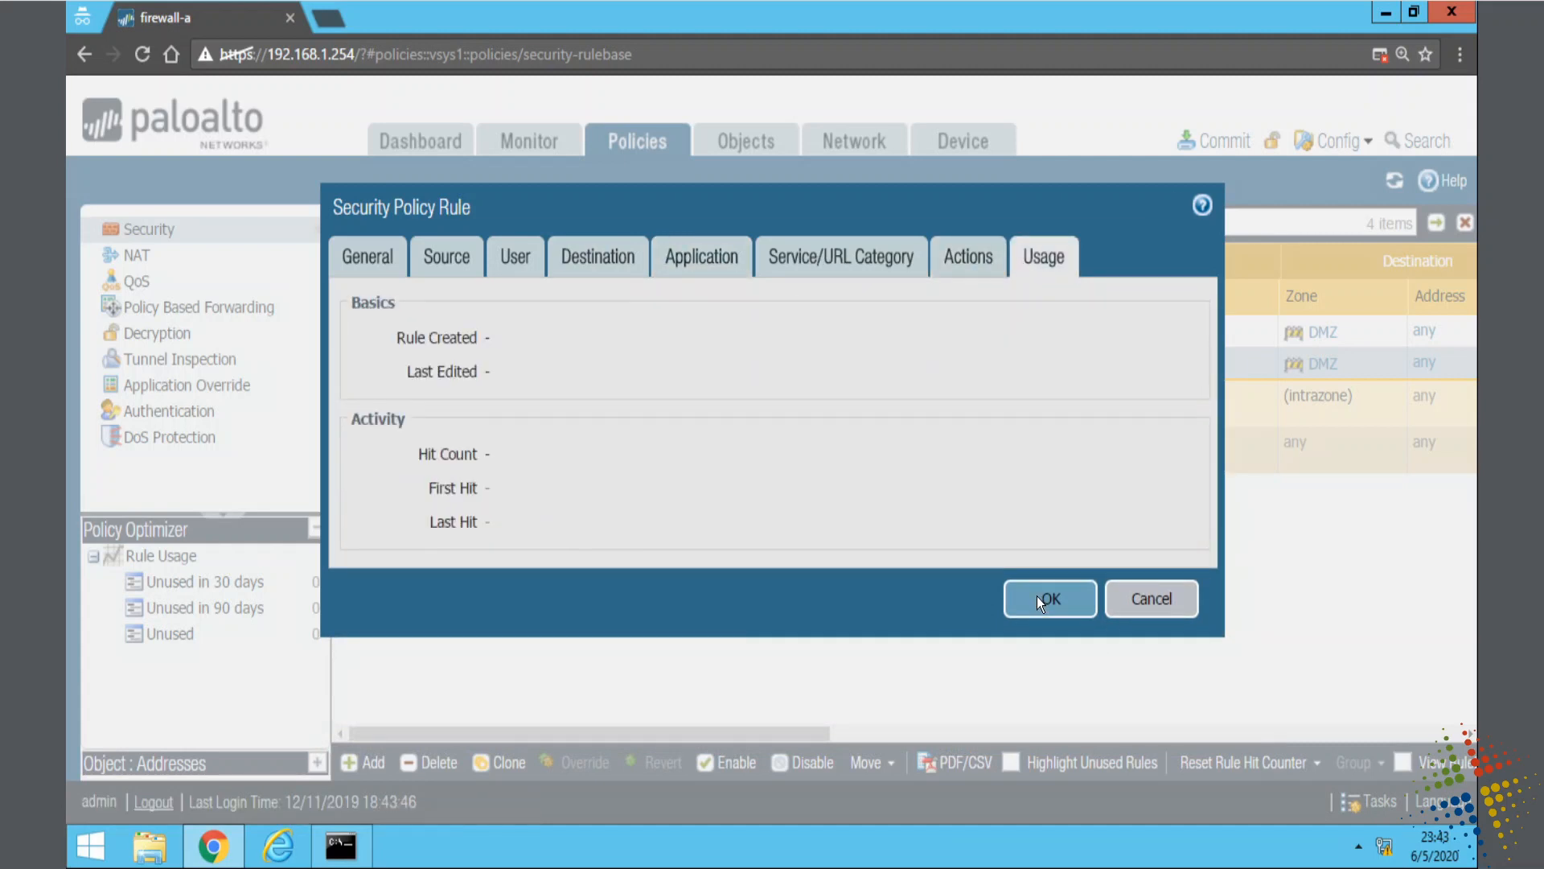
click(1049, 598)
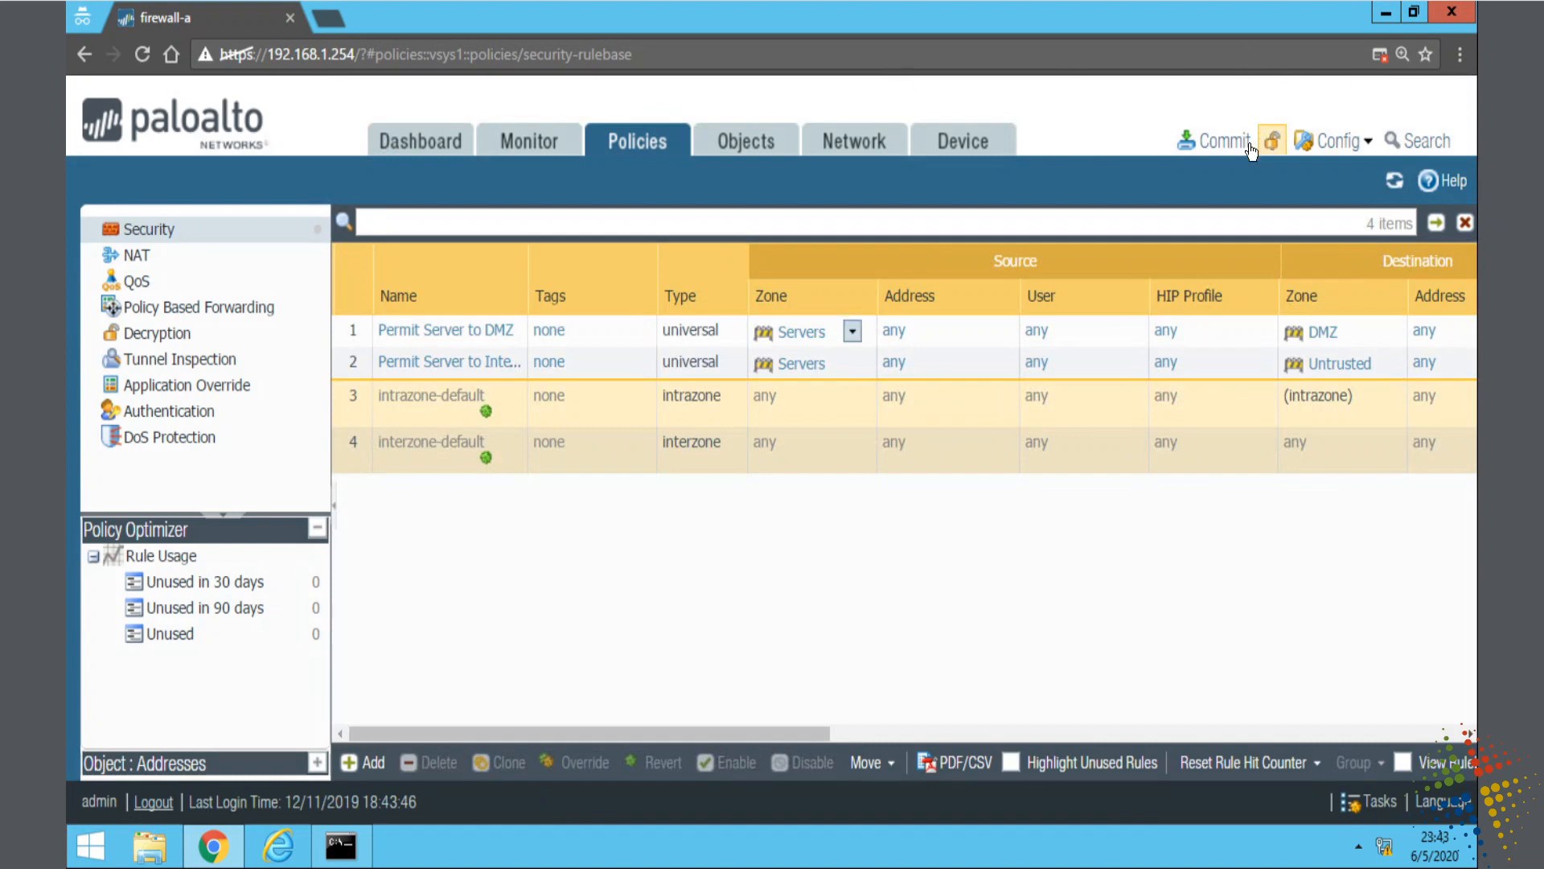
click(1219, 140)
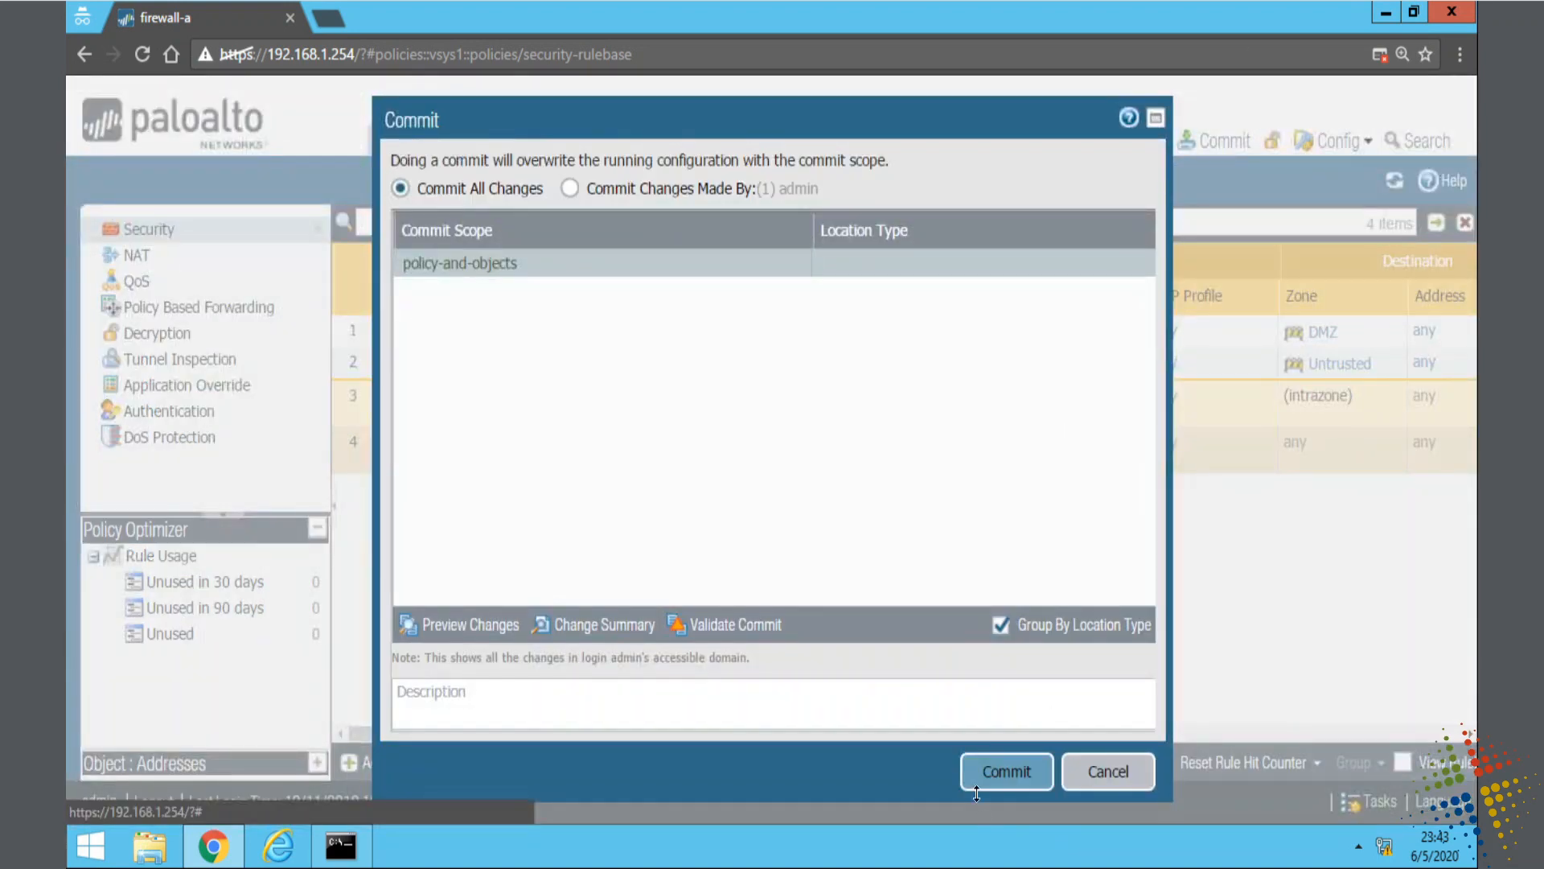
click(1006, 771)
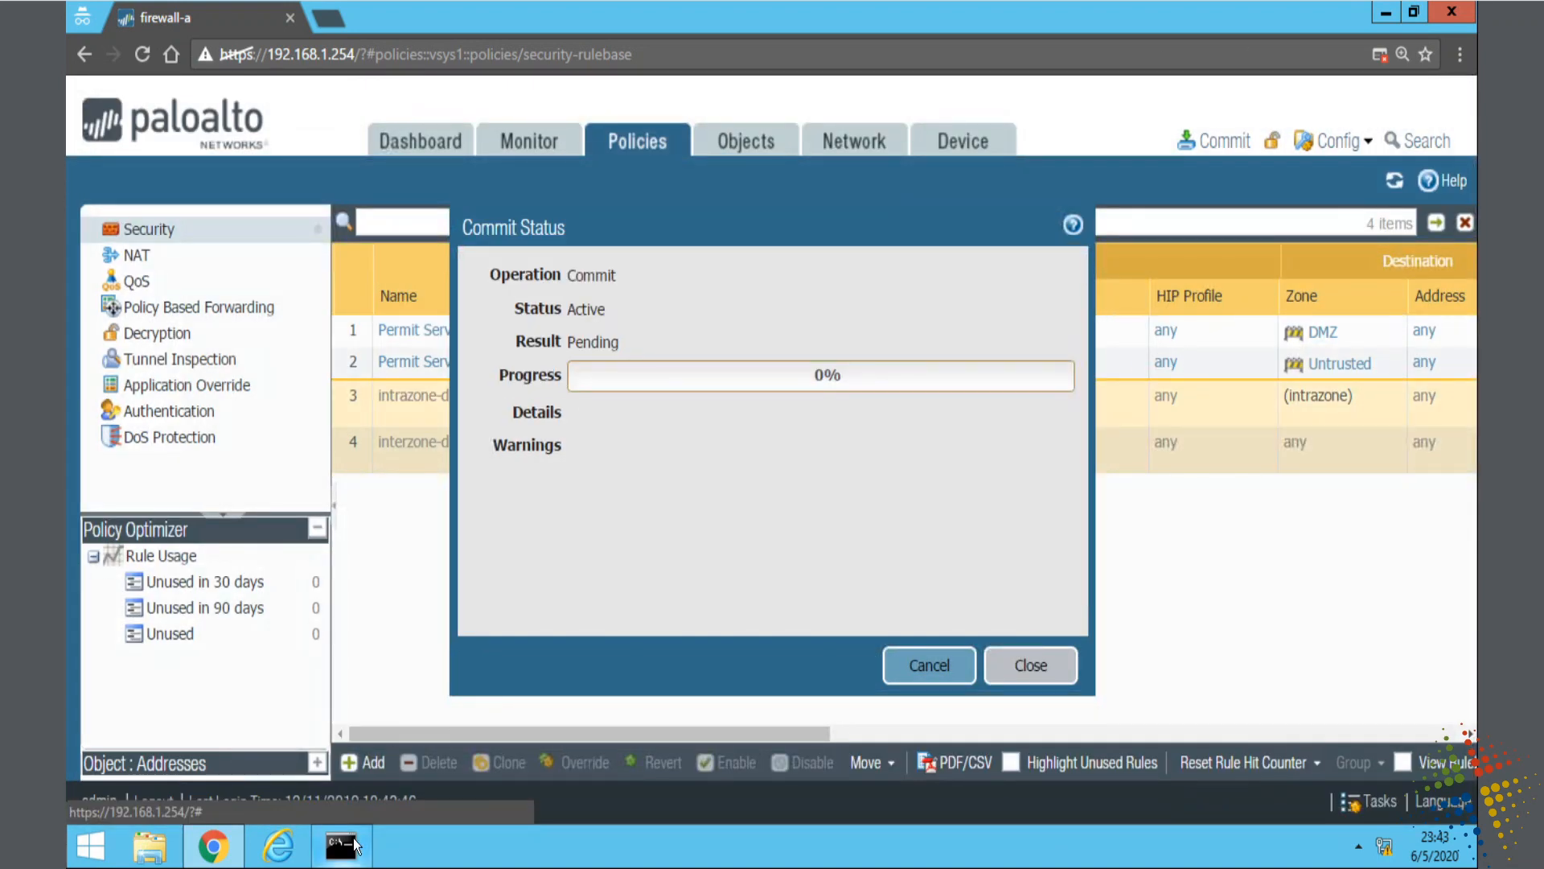
Step: Switch to Command Prompt, where 'ping -t 8.8.8.8' runs with requests timing out
click(342, 845)
text(ping -t 8.8.8.8)
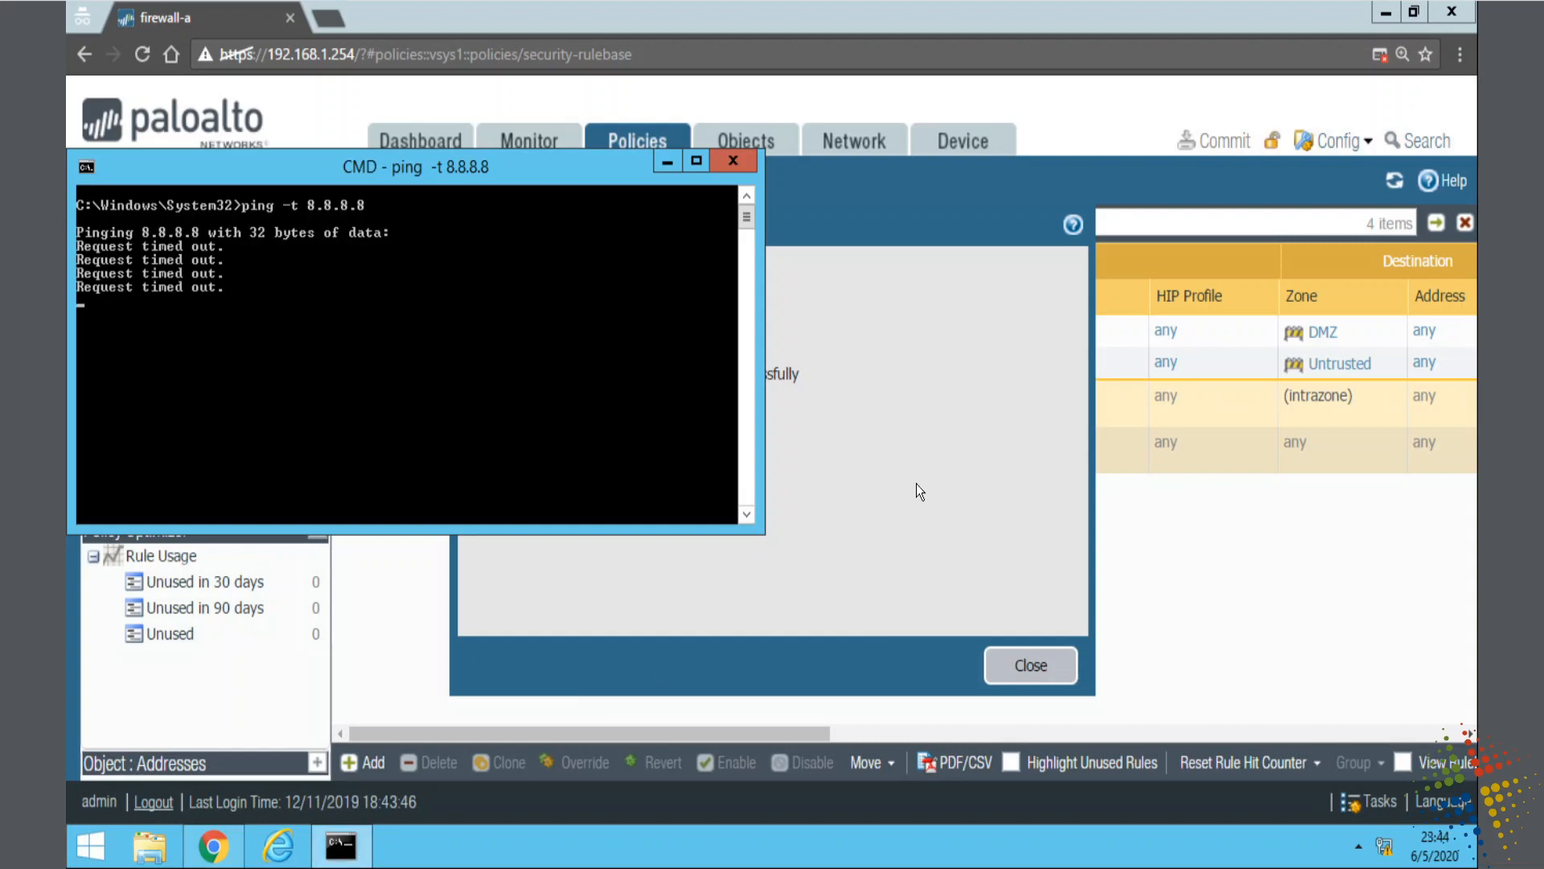
Step: Return to the firewall browser tab and close the successful Commit Status dialog
click(732, 162)
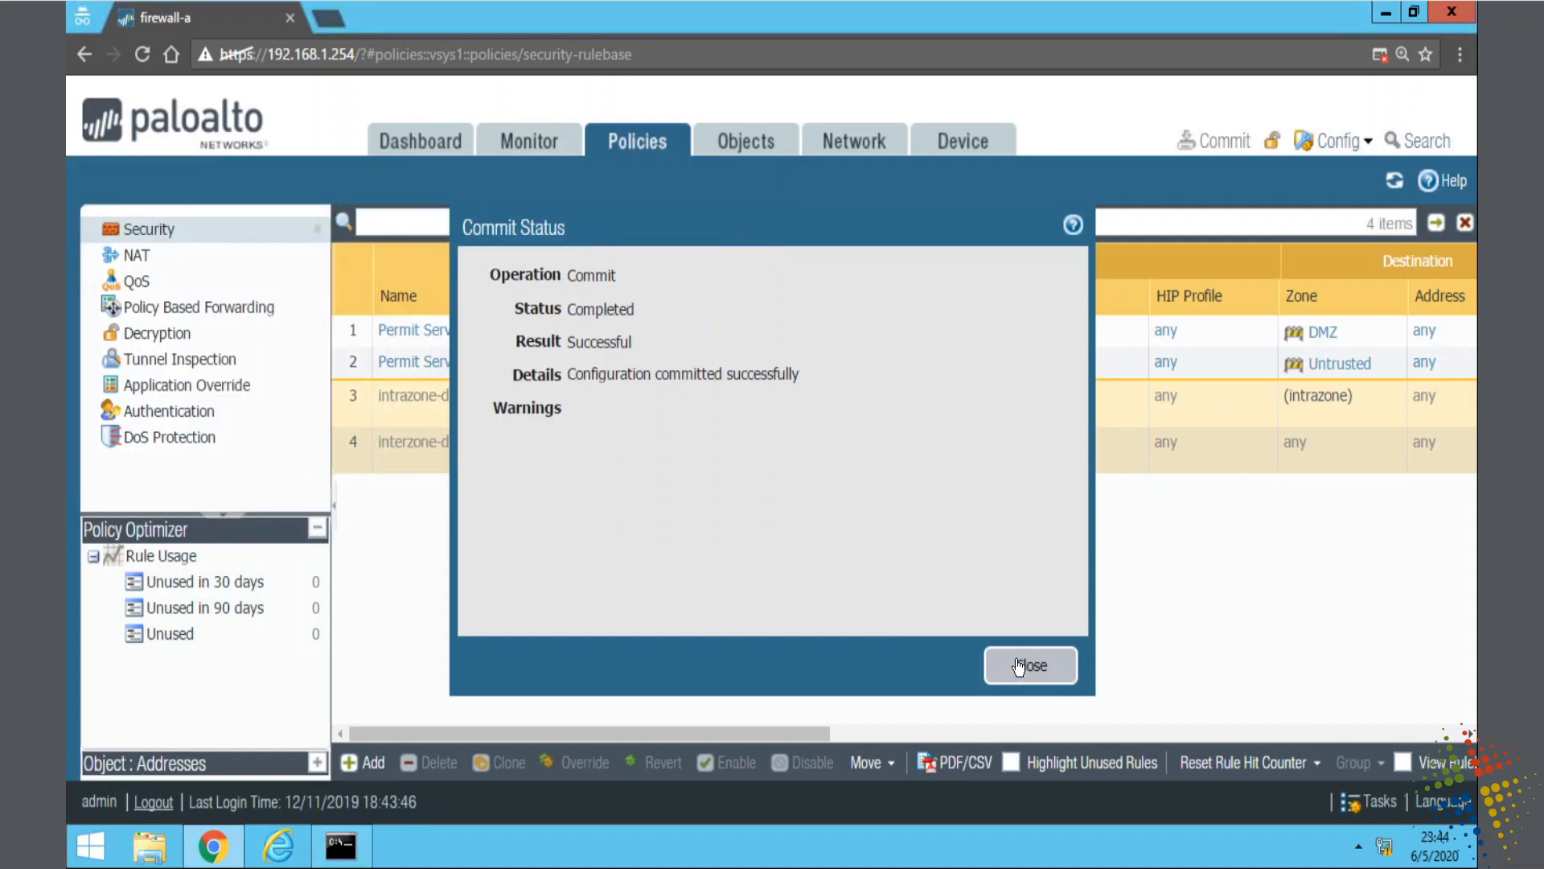
click(1030, 665)
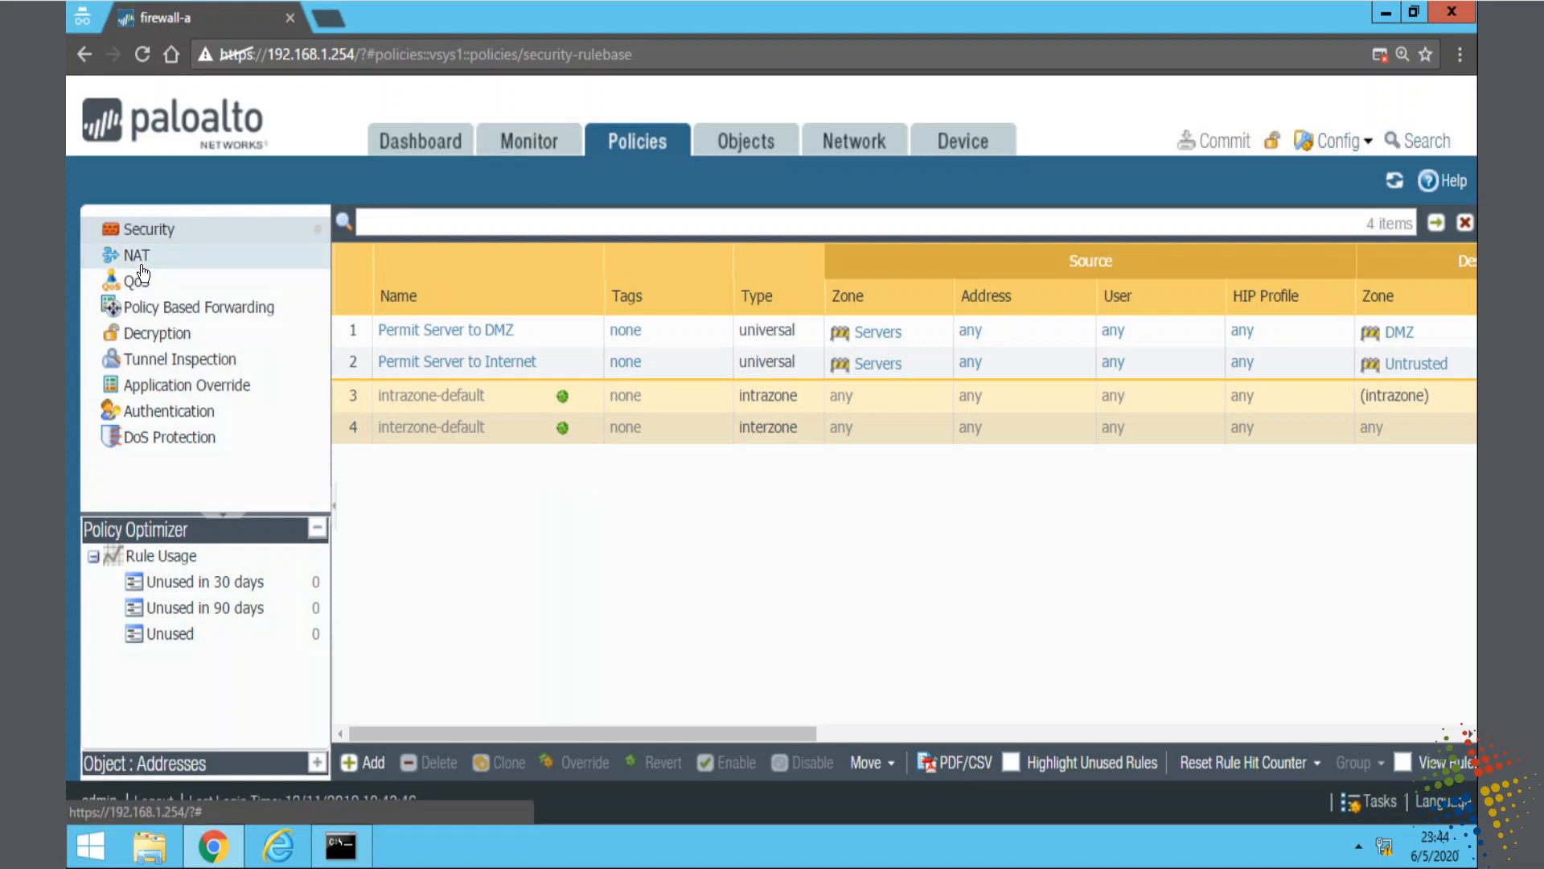
Step: Add a new NAT rule named 'Permit Server to Internet' from the NAT policy list
click(136, 254)
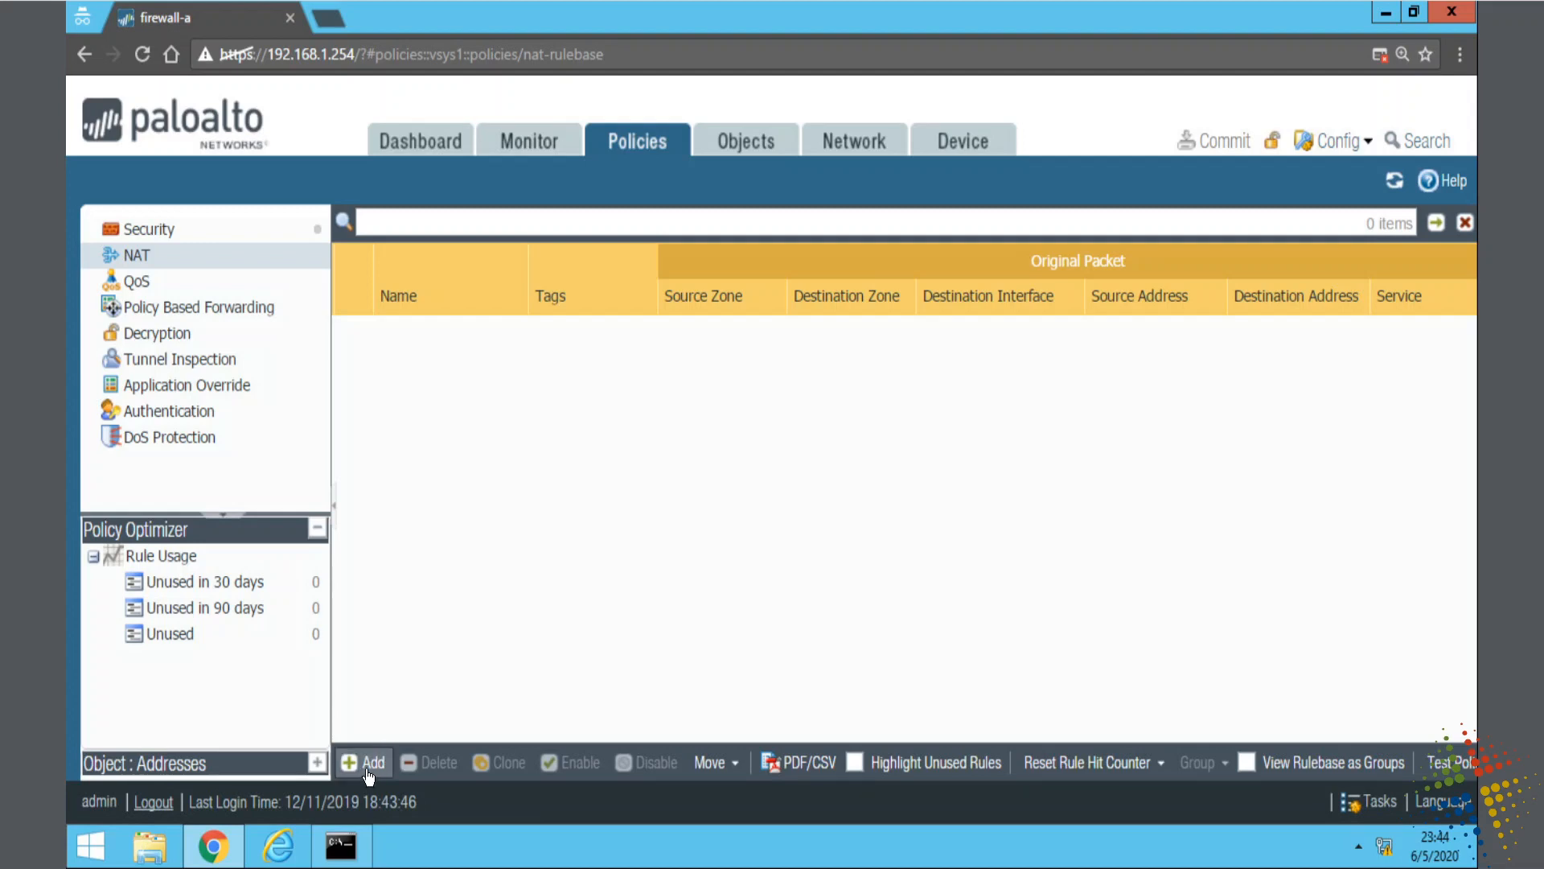
click(372, 762)
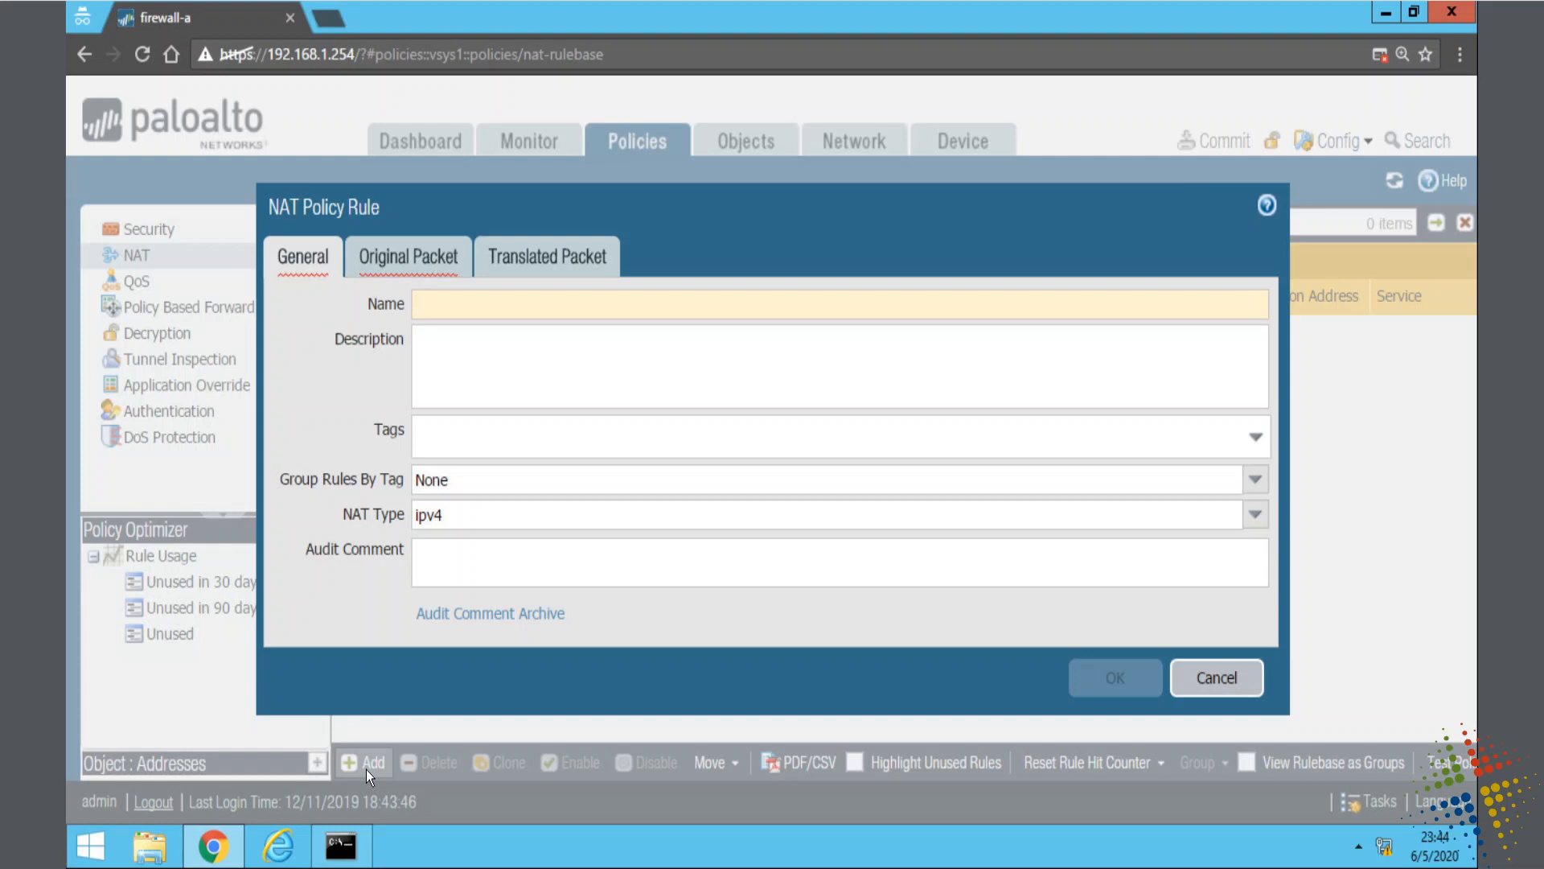
text(Permit Server to In)
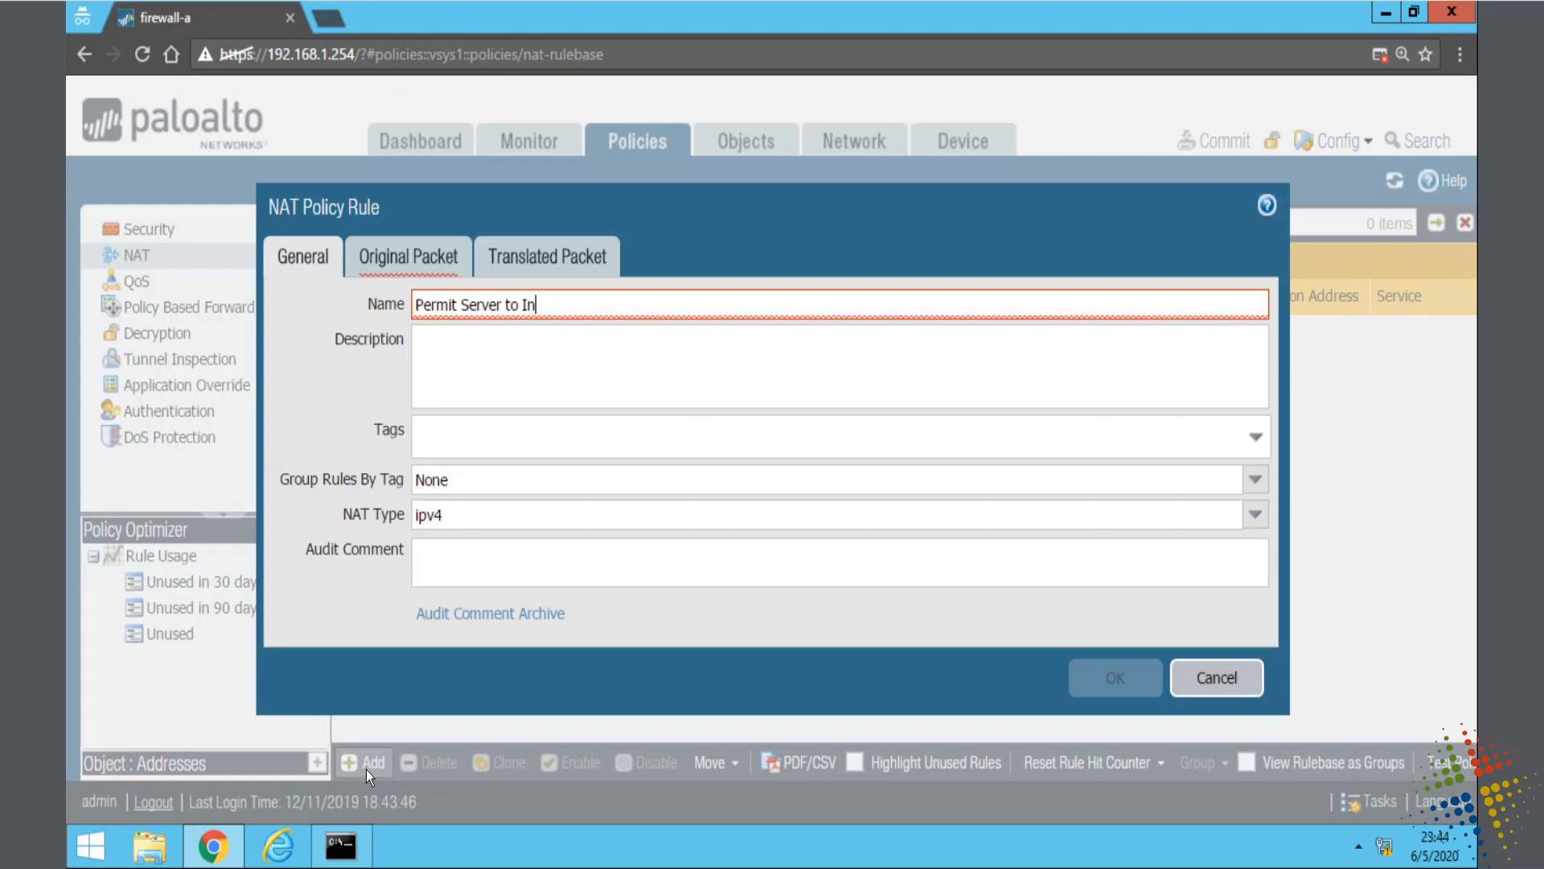
text(ternet)
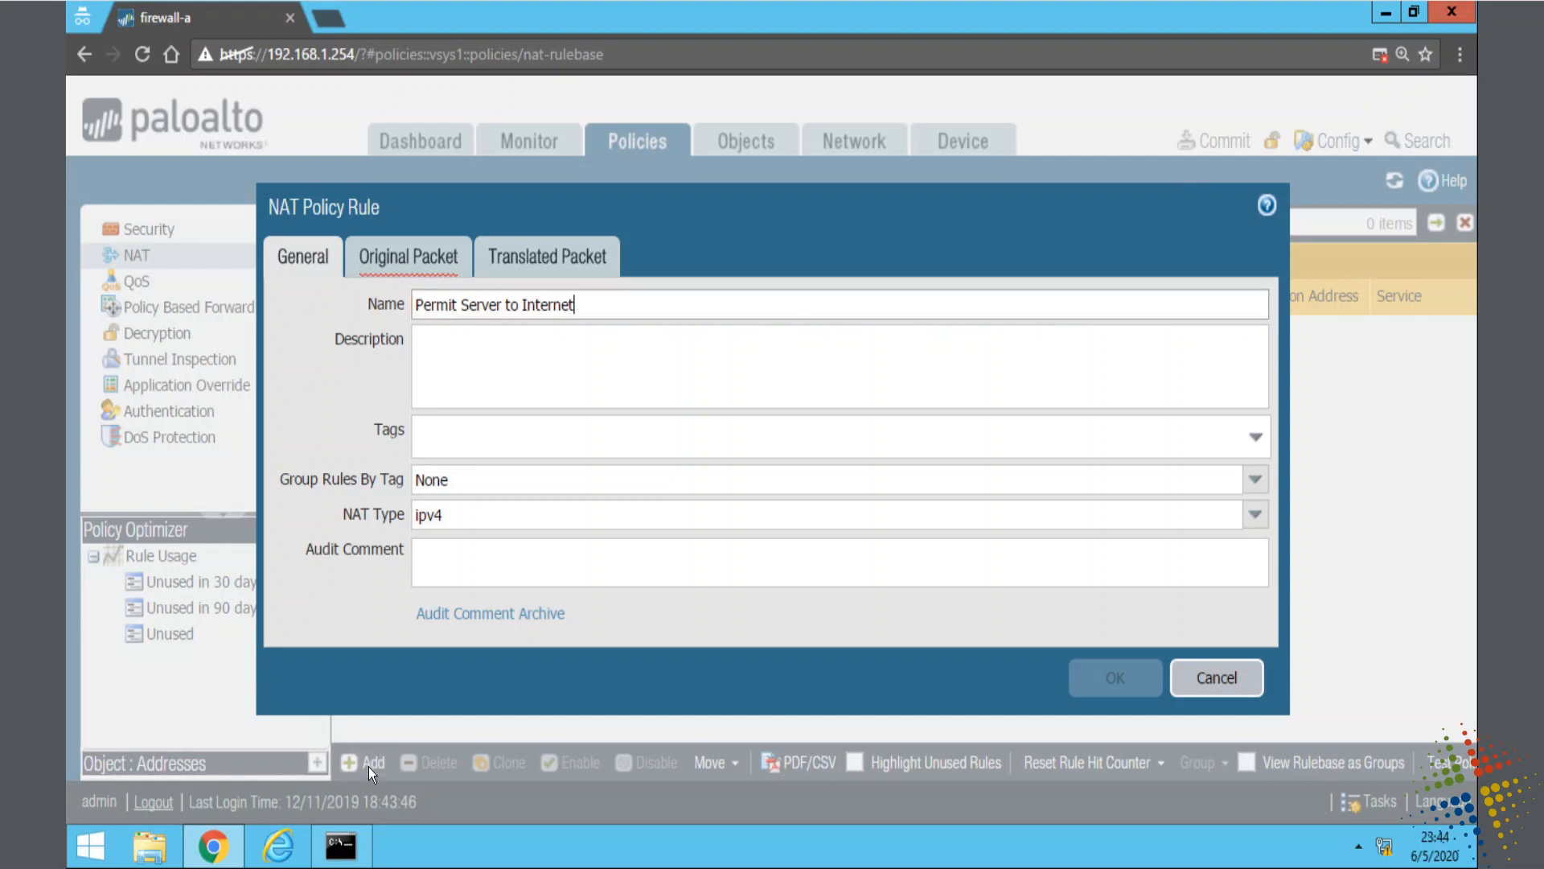
click(408, 256)
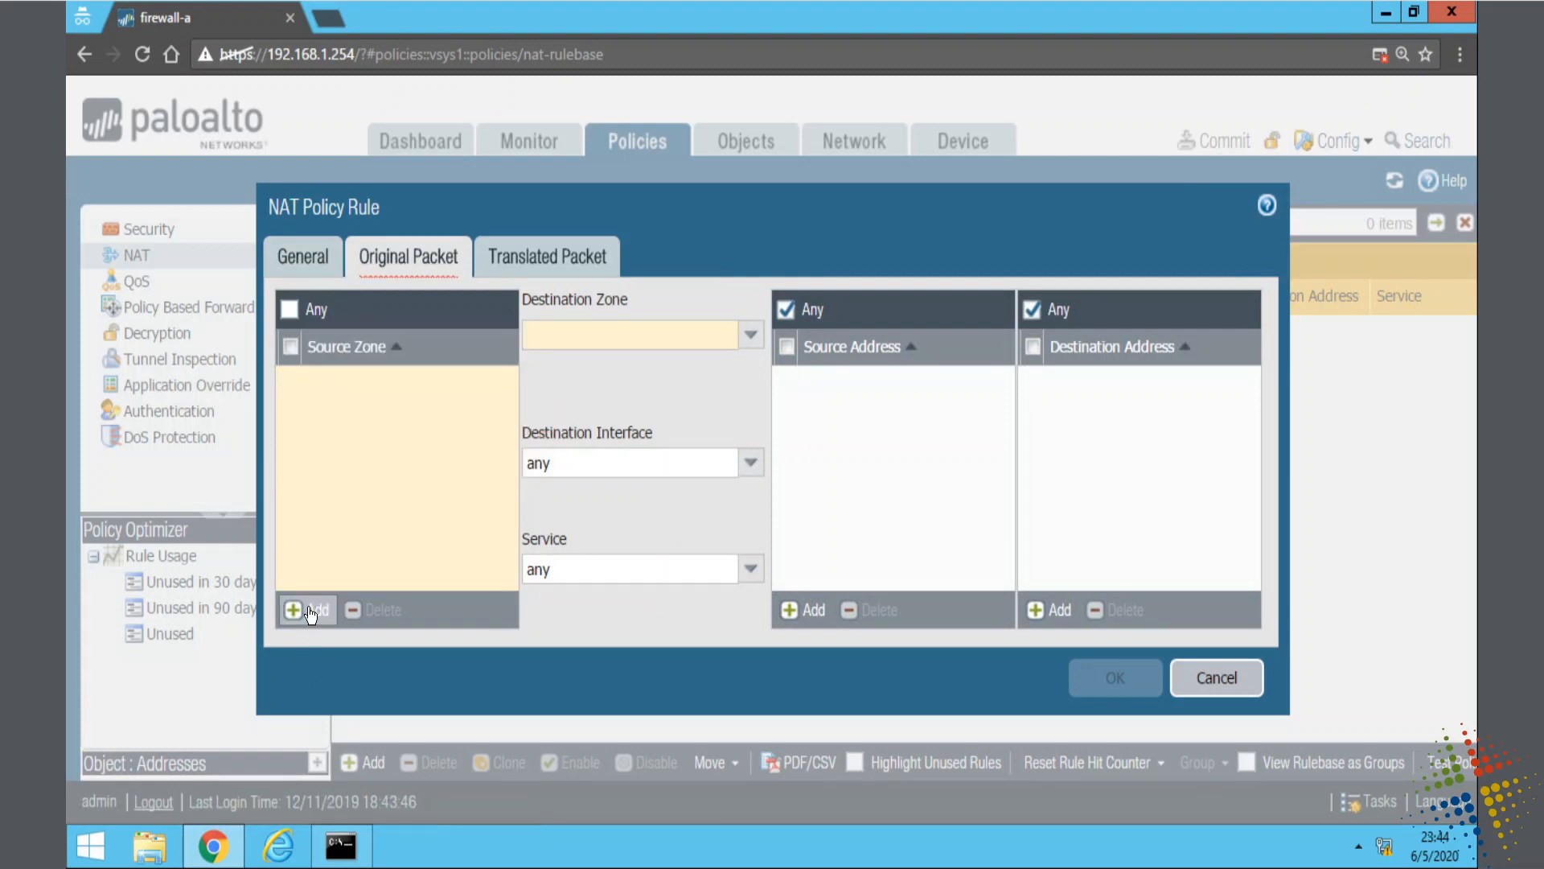
Step: Set source zone Servers, destination zone Untrusted, and destination interface ethernet1/1
click(307, 609)
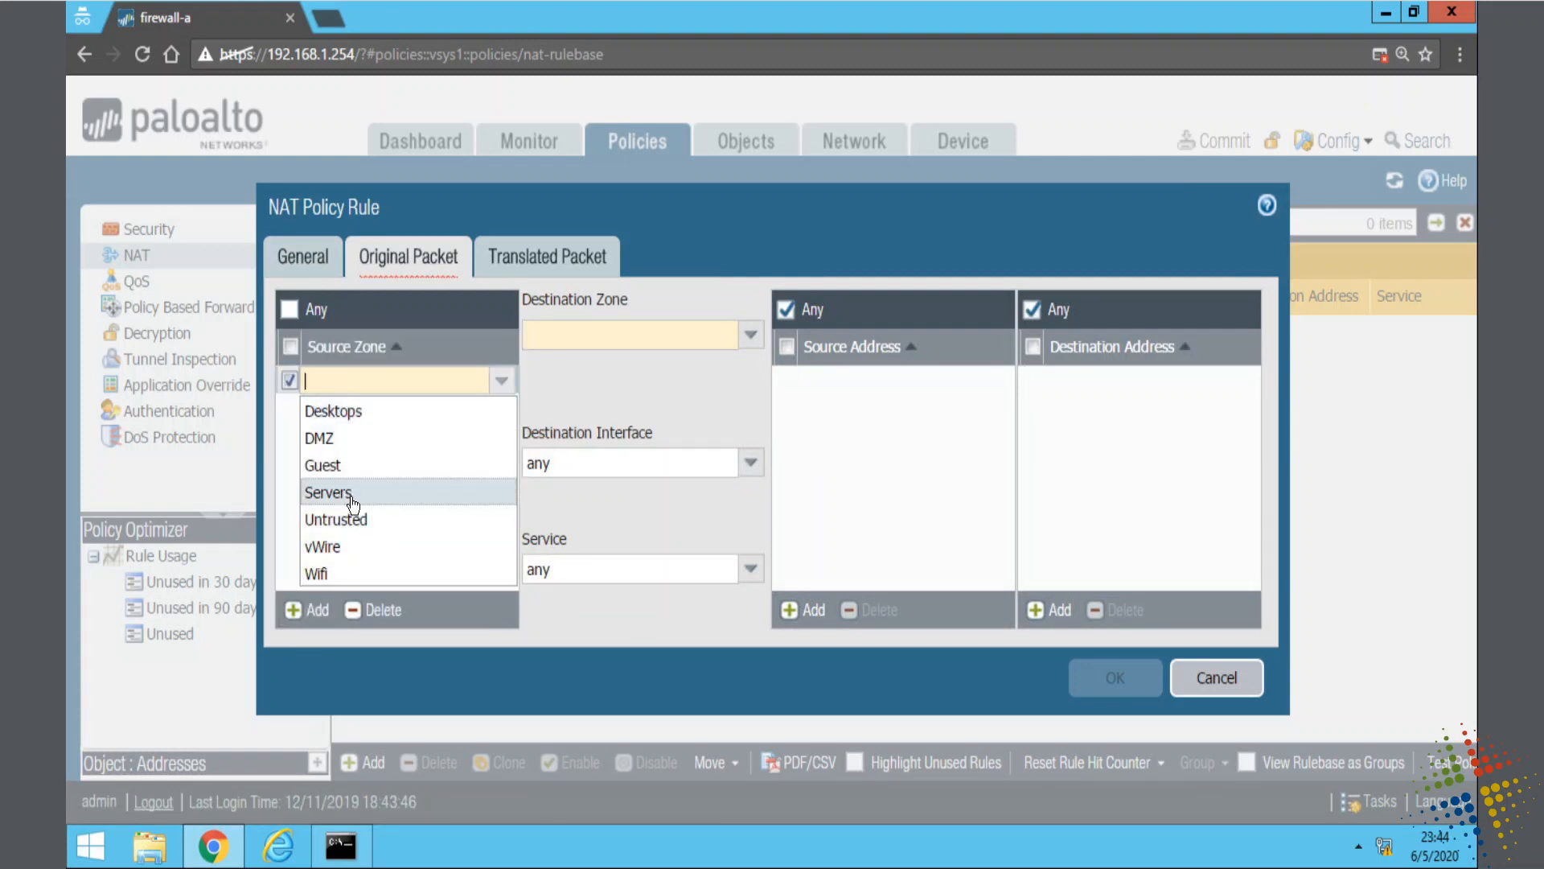
click(328, 492)
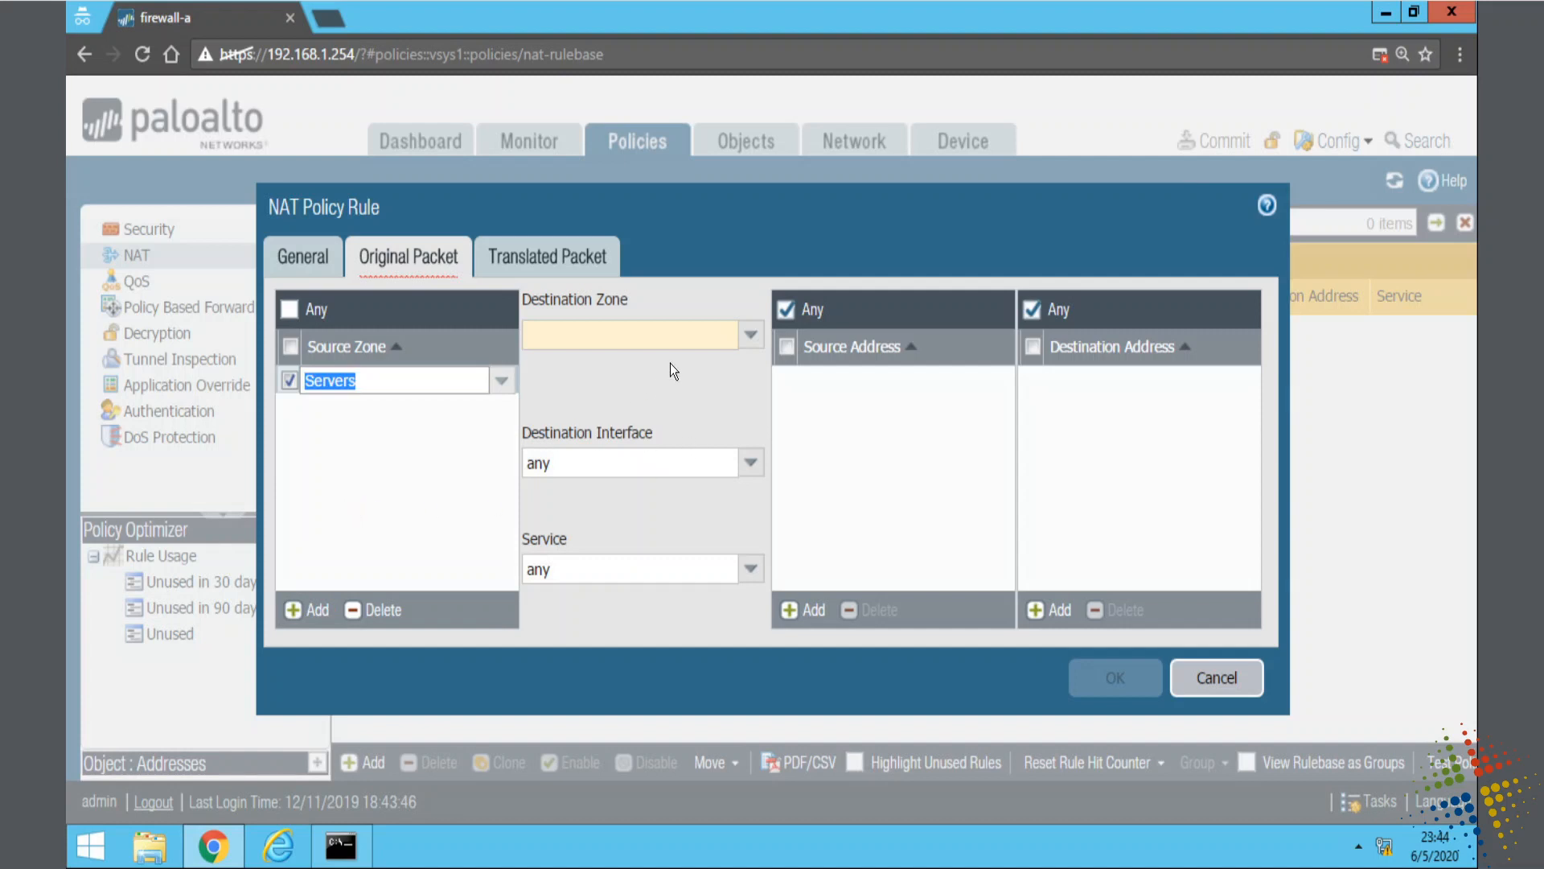
click(750, 334)
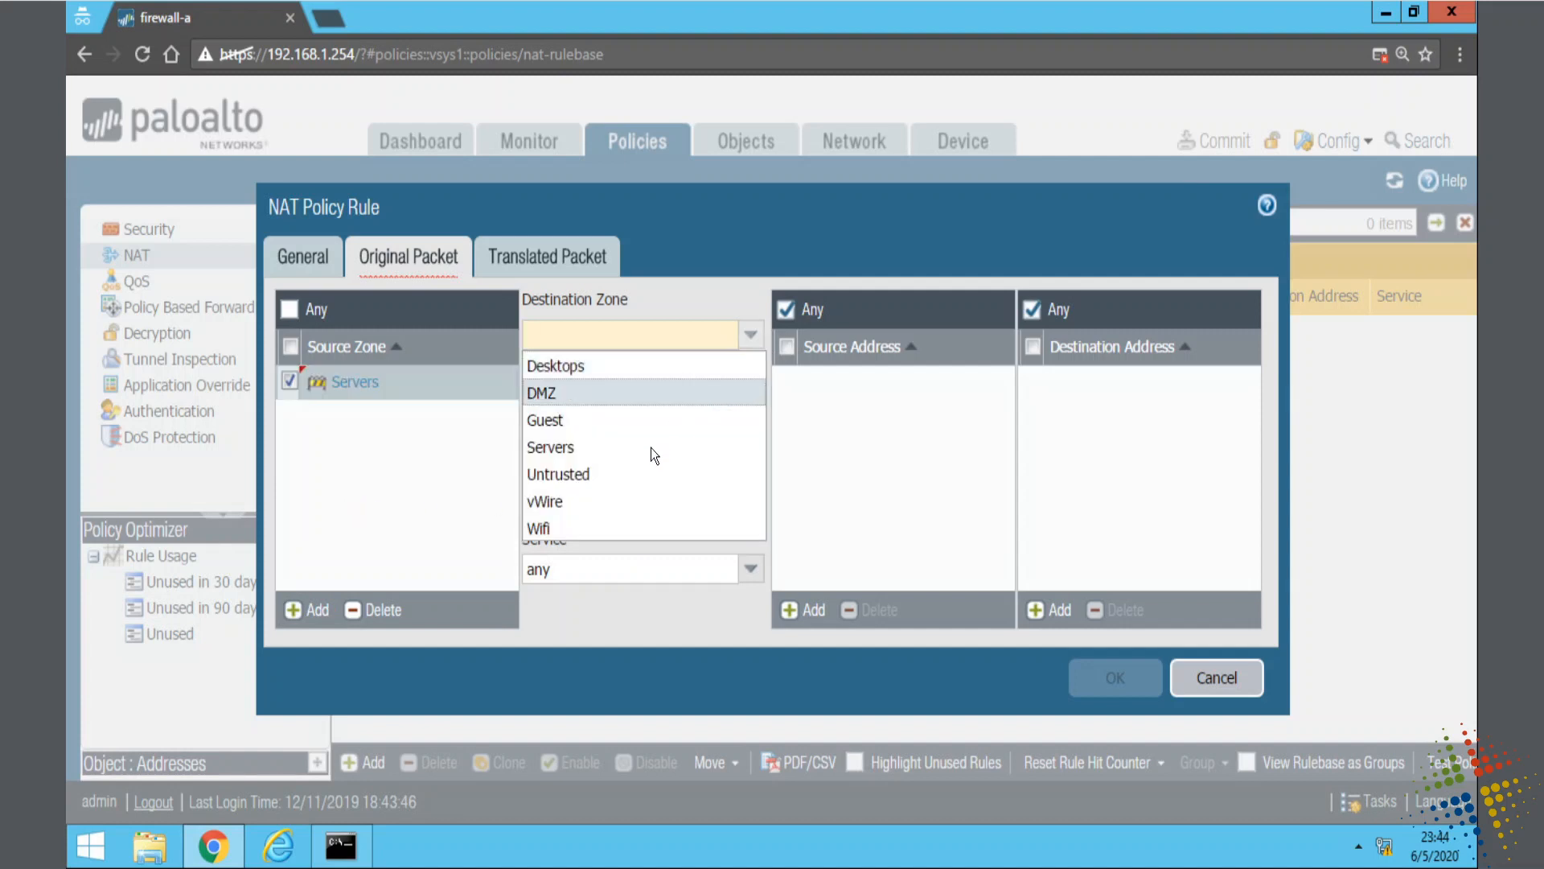
click(559, 473)
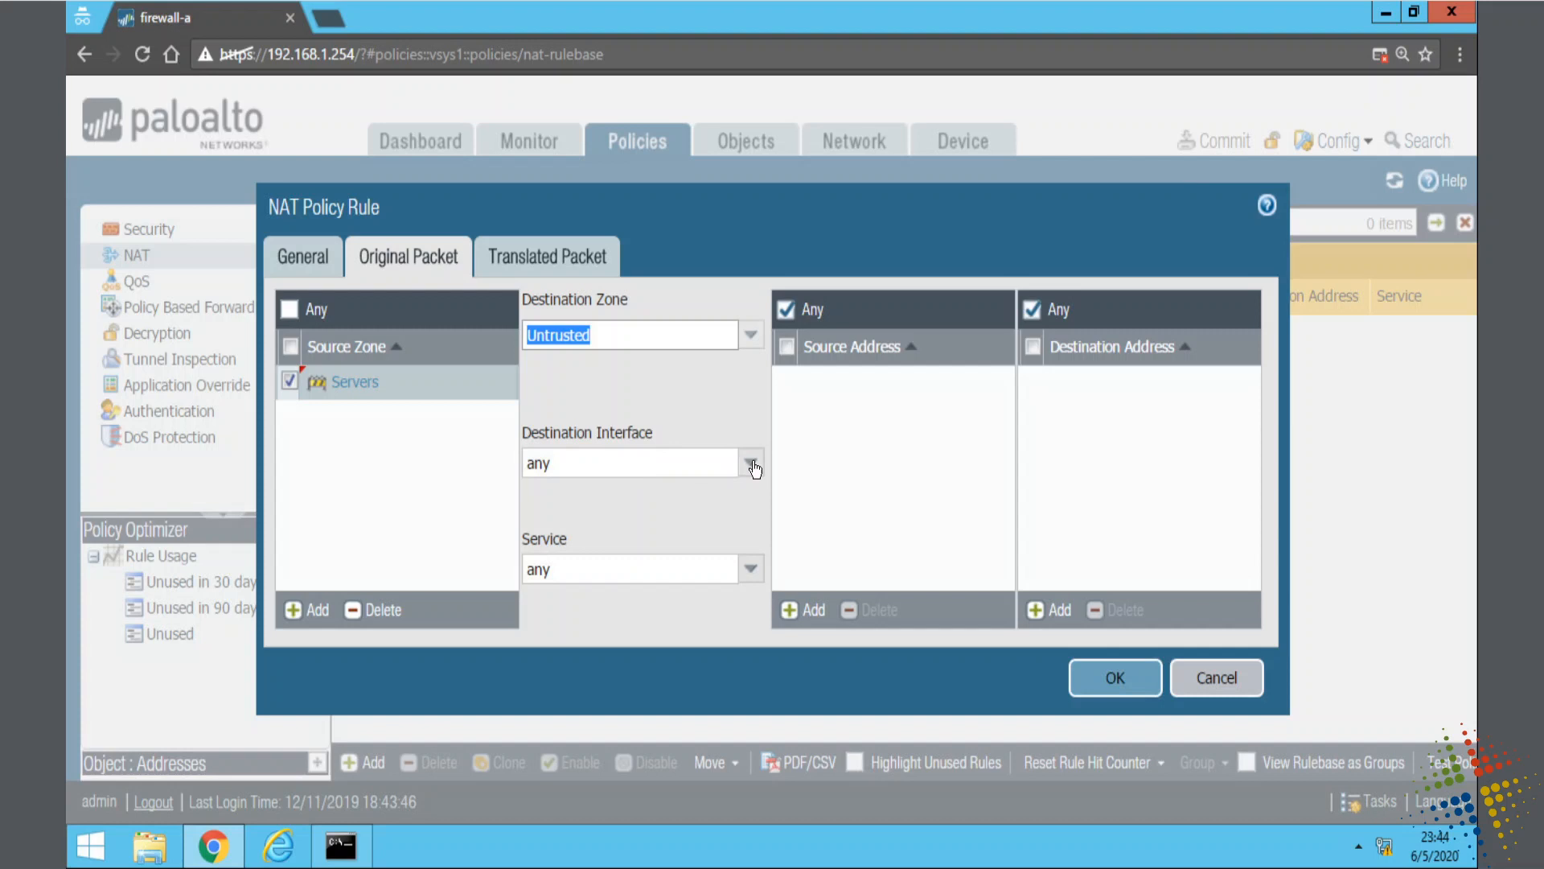
click(751, 463)
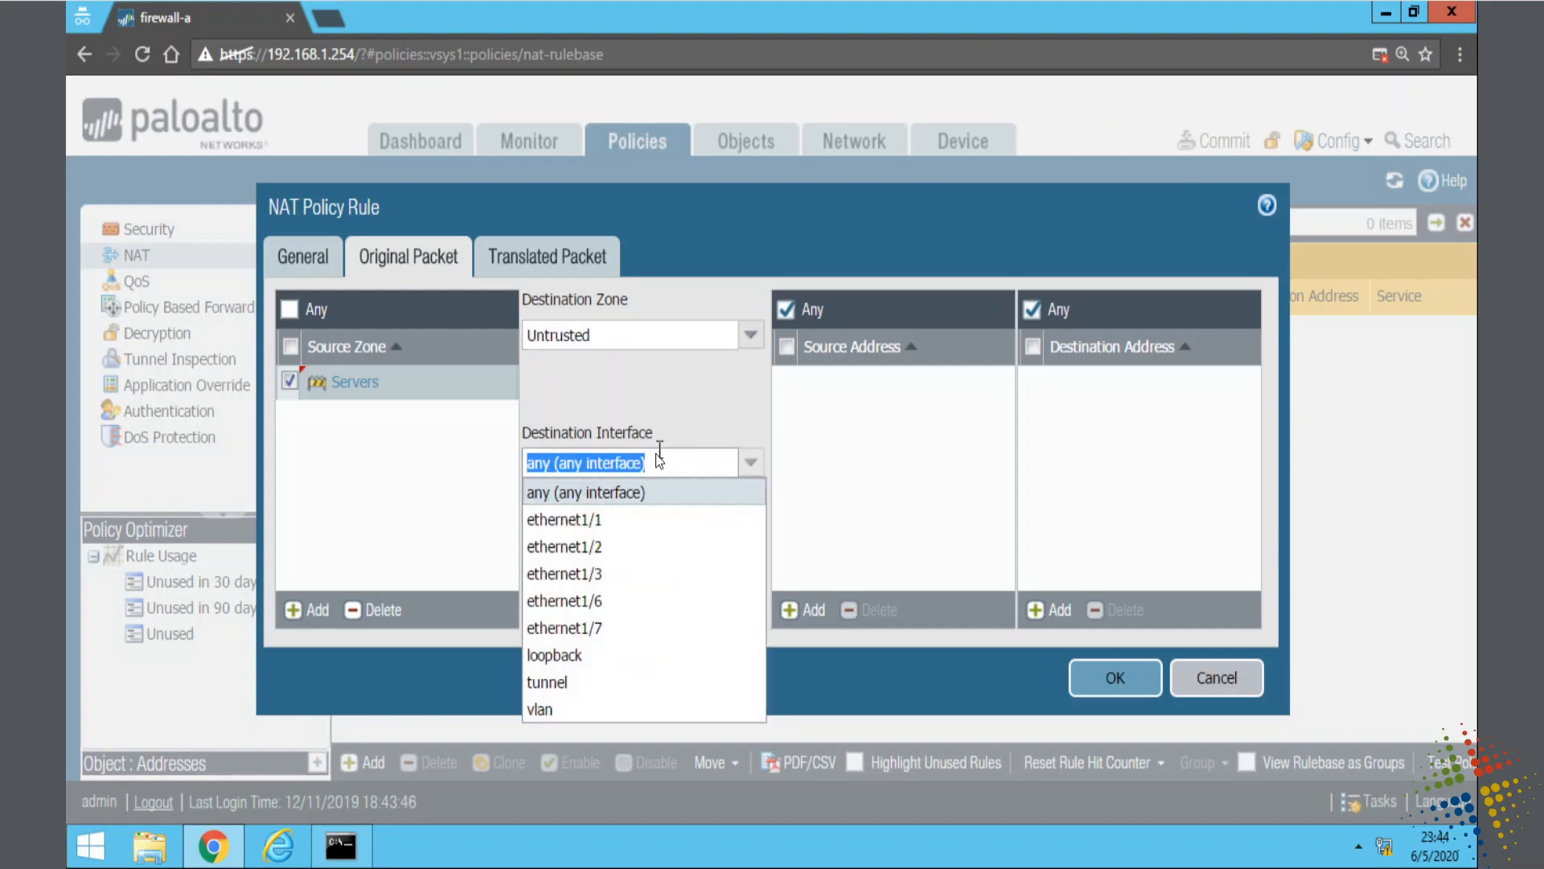
mouse_move(646, 475)
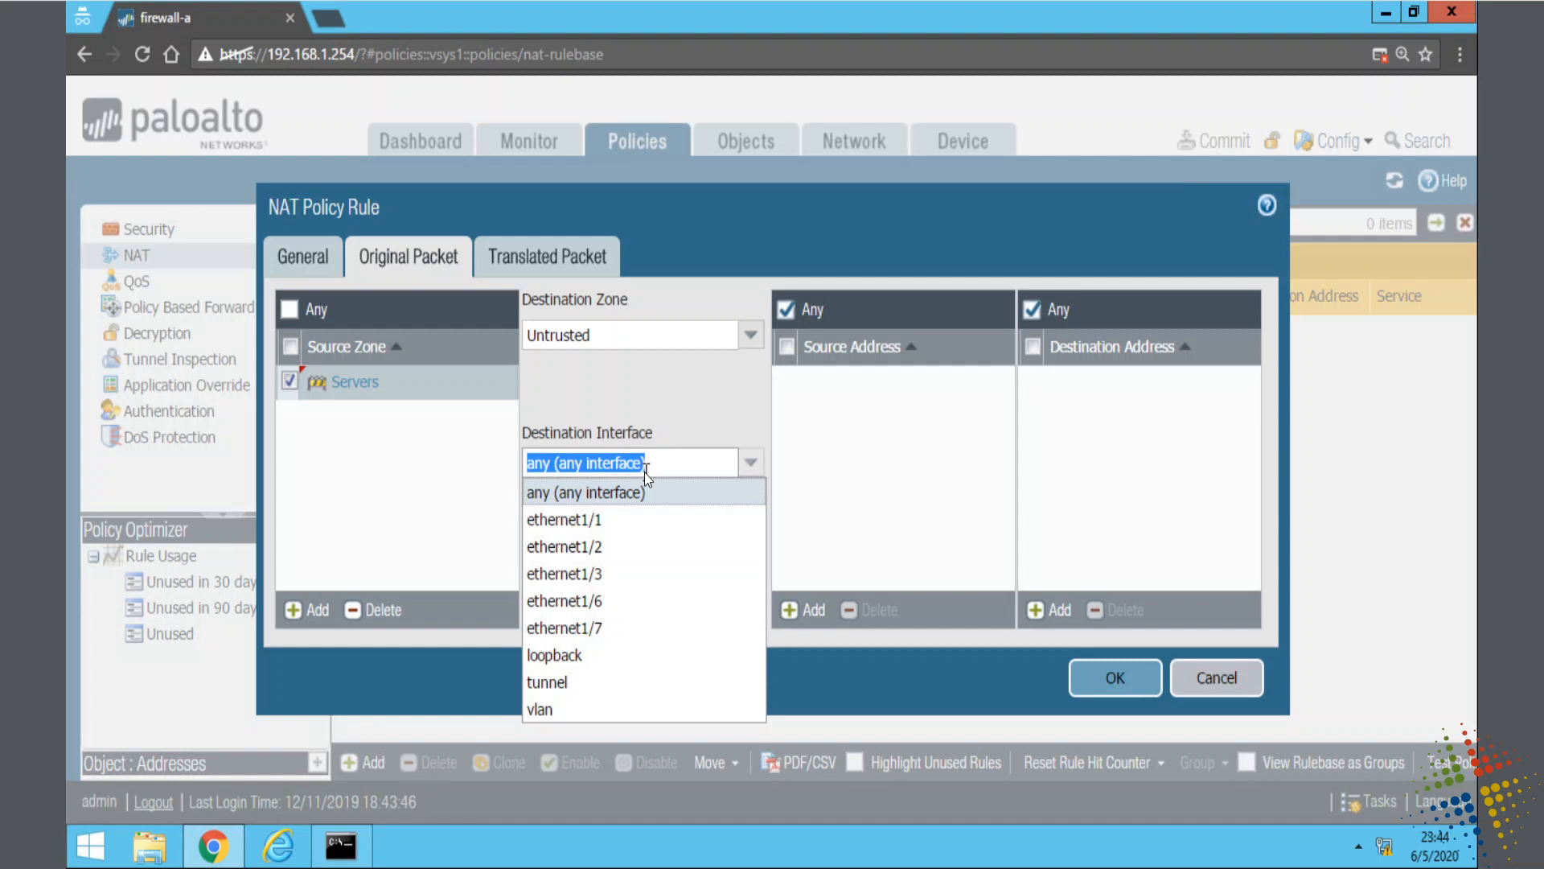
mouse_move(676, 574)
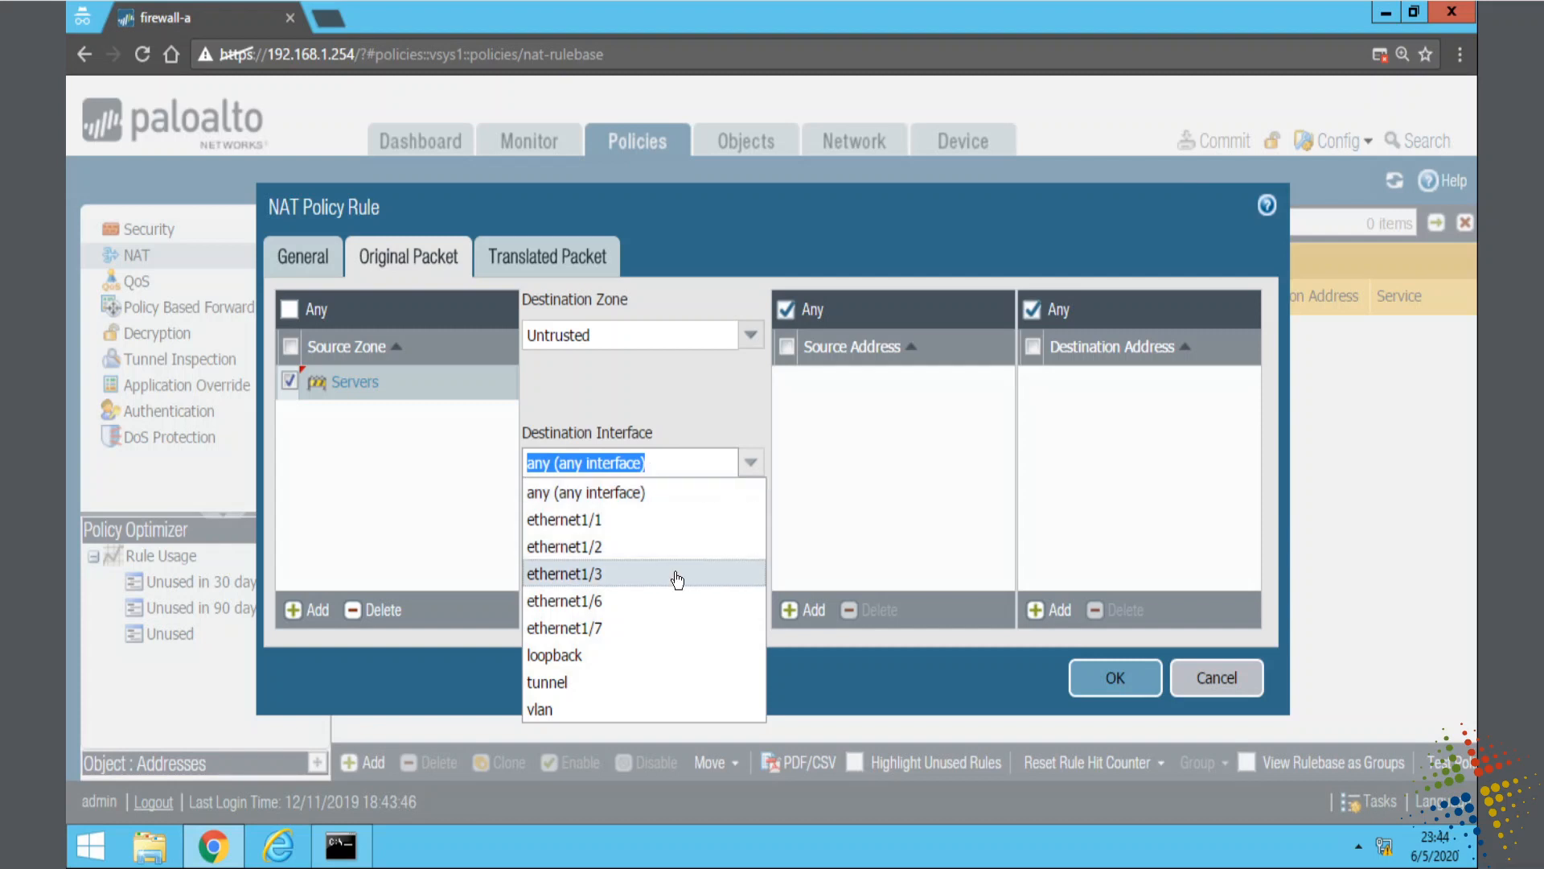
mouse_move(686, 521)
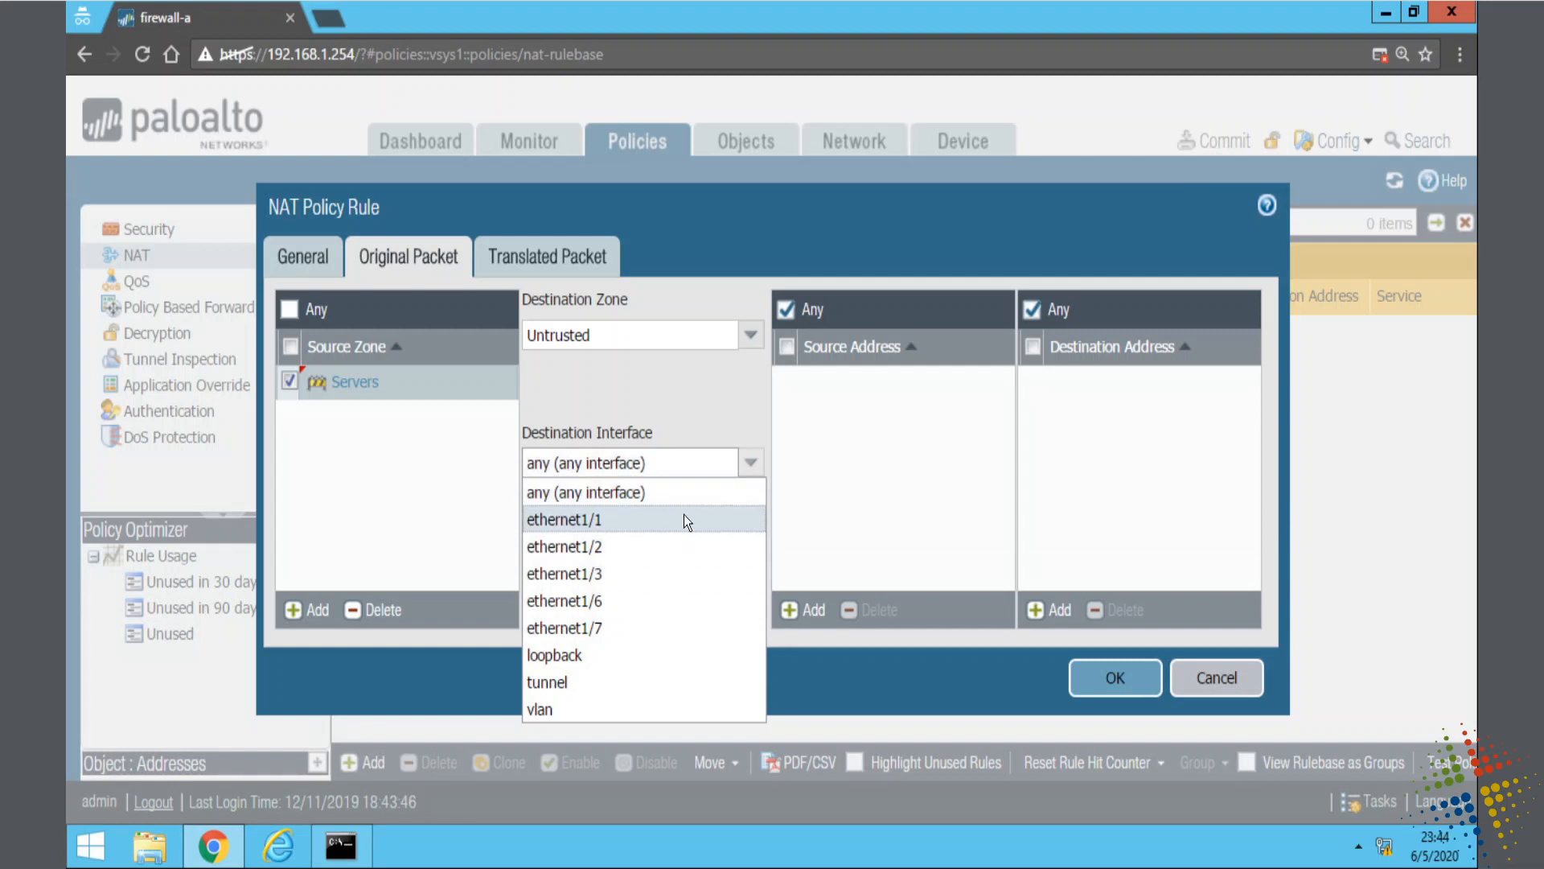
click(564, 518)
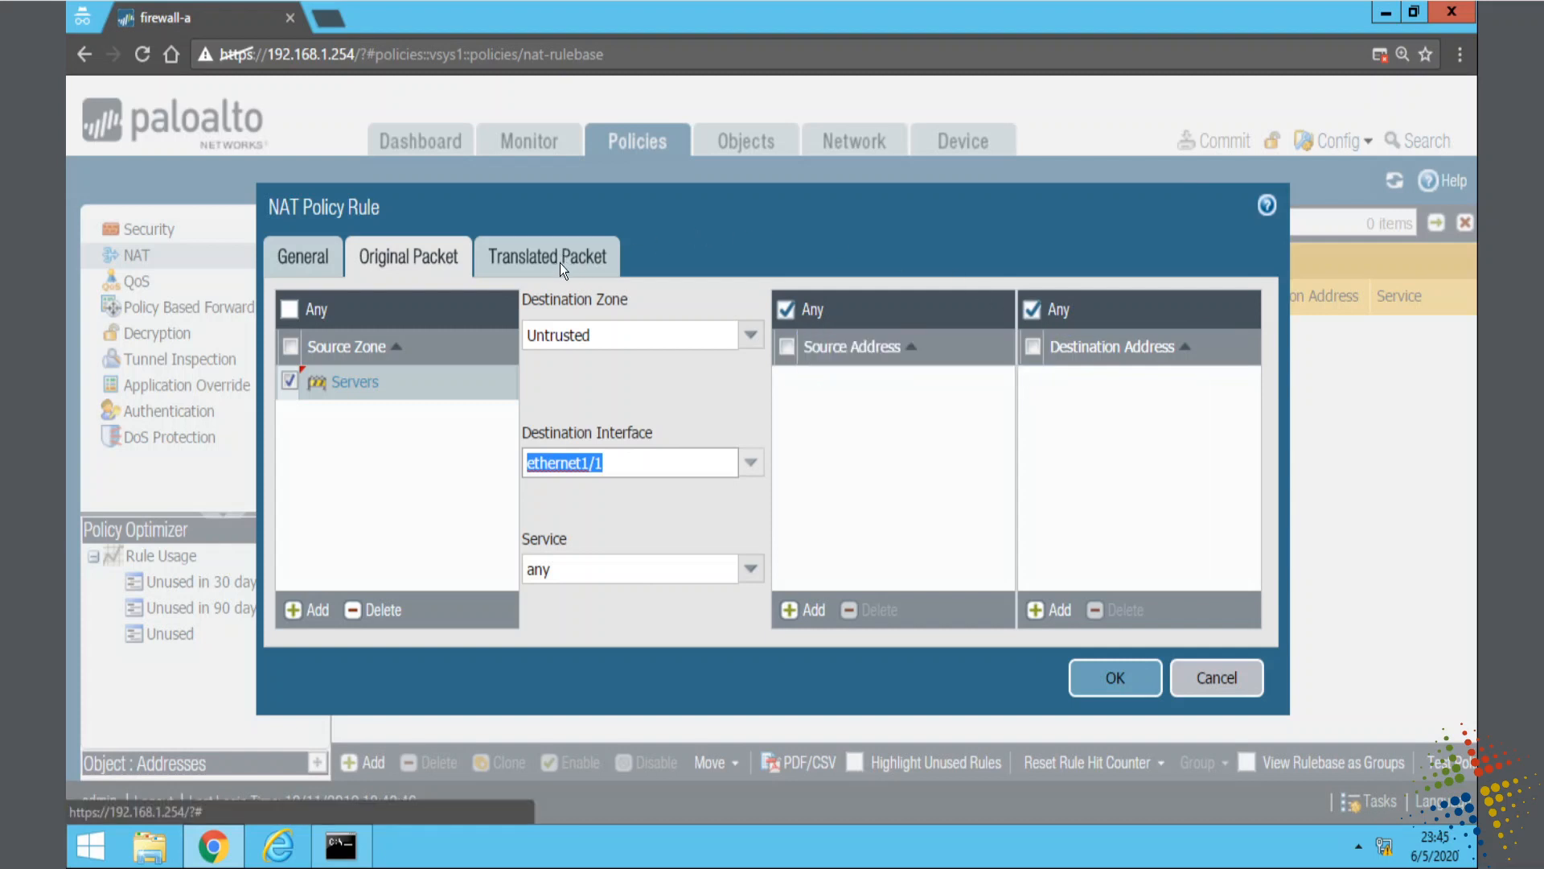
Step: Show the Translated Packet settings, where both translation types are still None
click(547, 255)
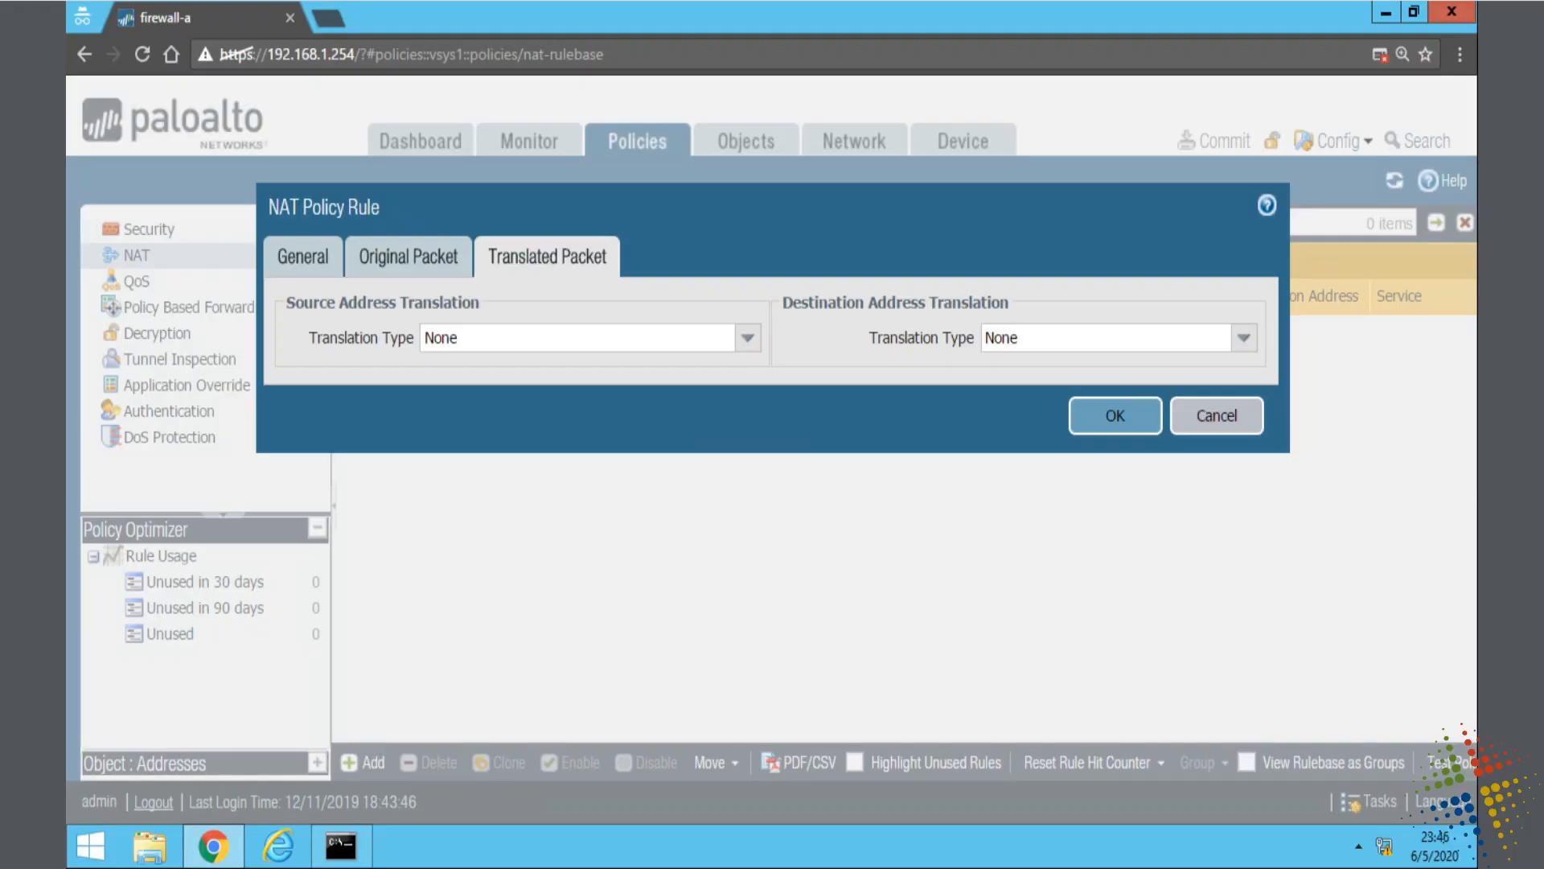
mouse_move(339, 310)
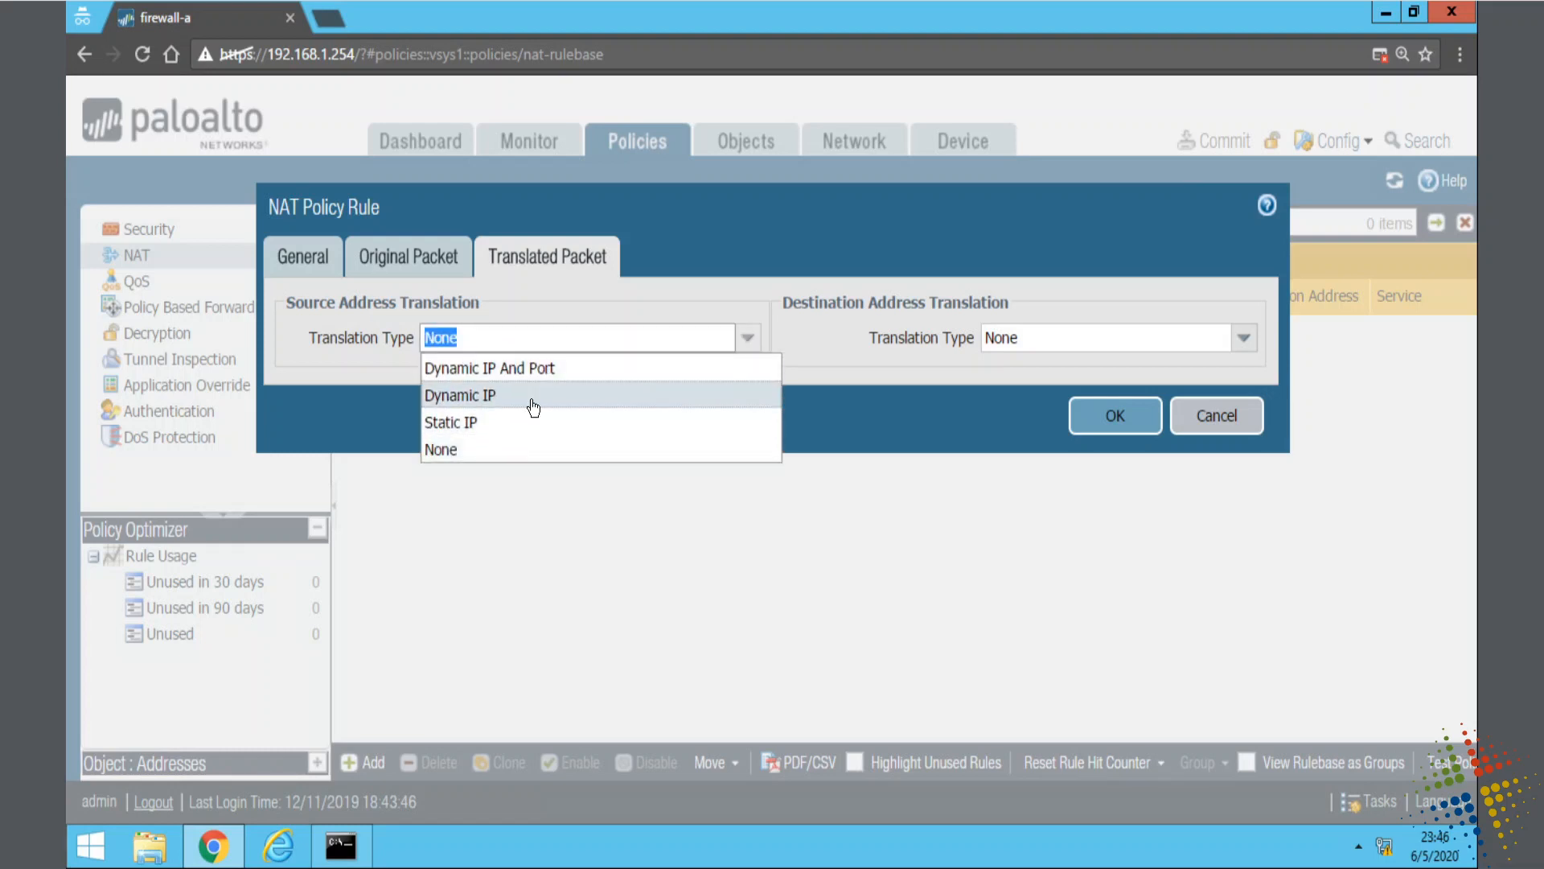
mouse_move(581, 367)
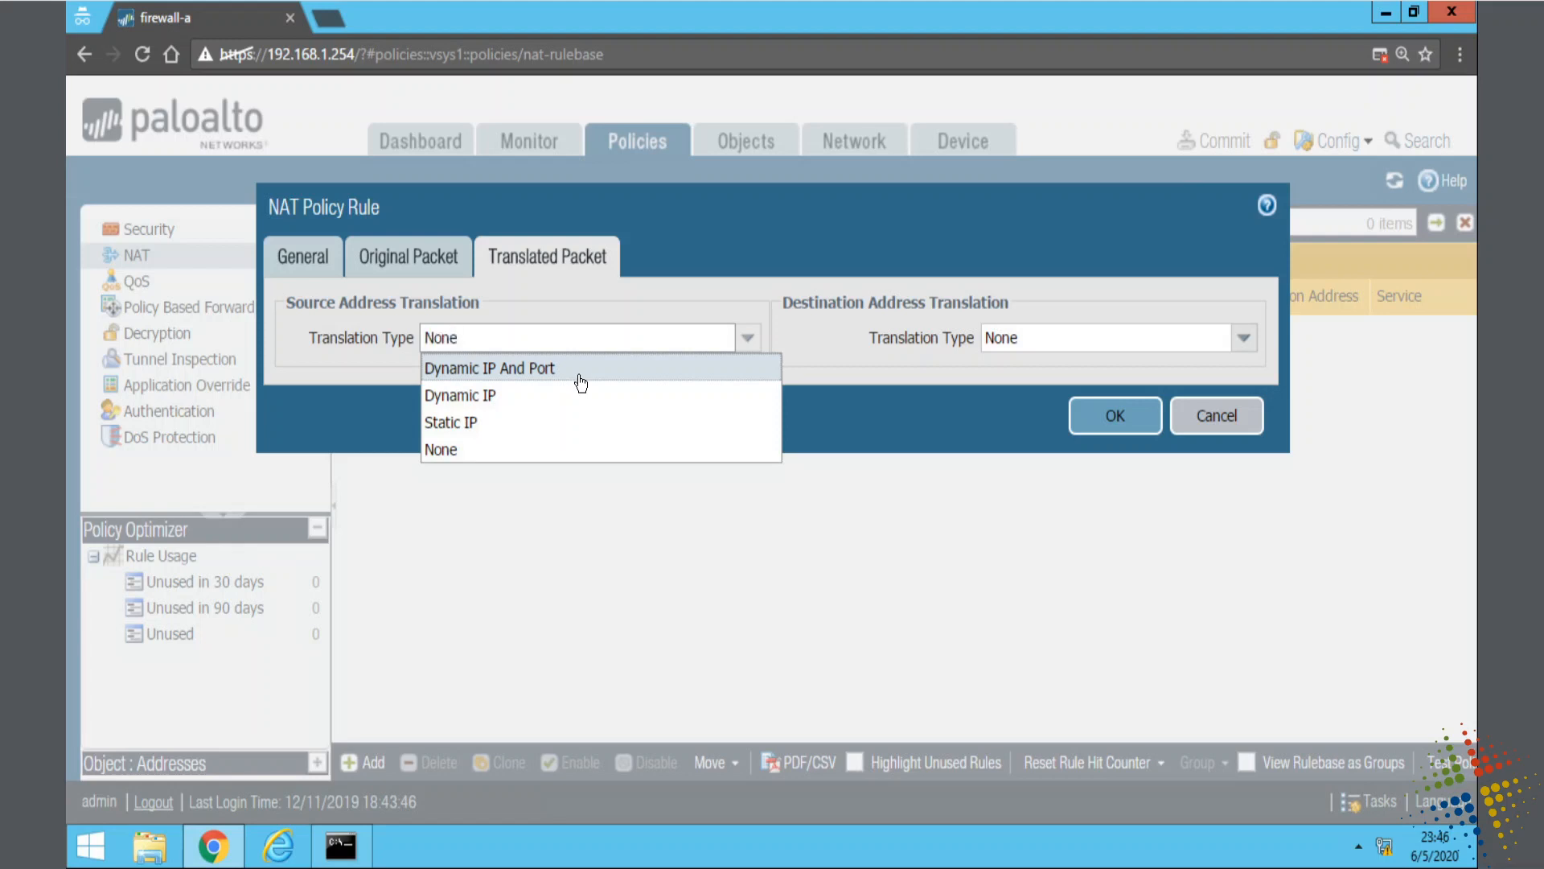
Step: Set source translation to Dynamic IP And Port, Interface Address on ethernet1/1, IP PA-Internet
click(490, 368)
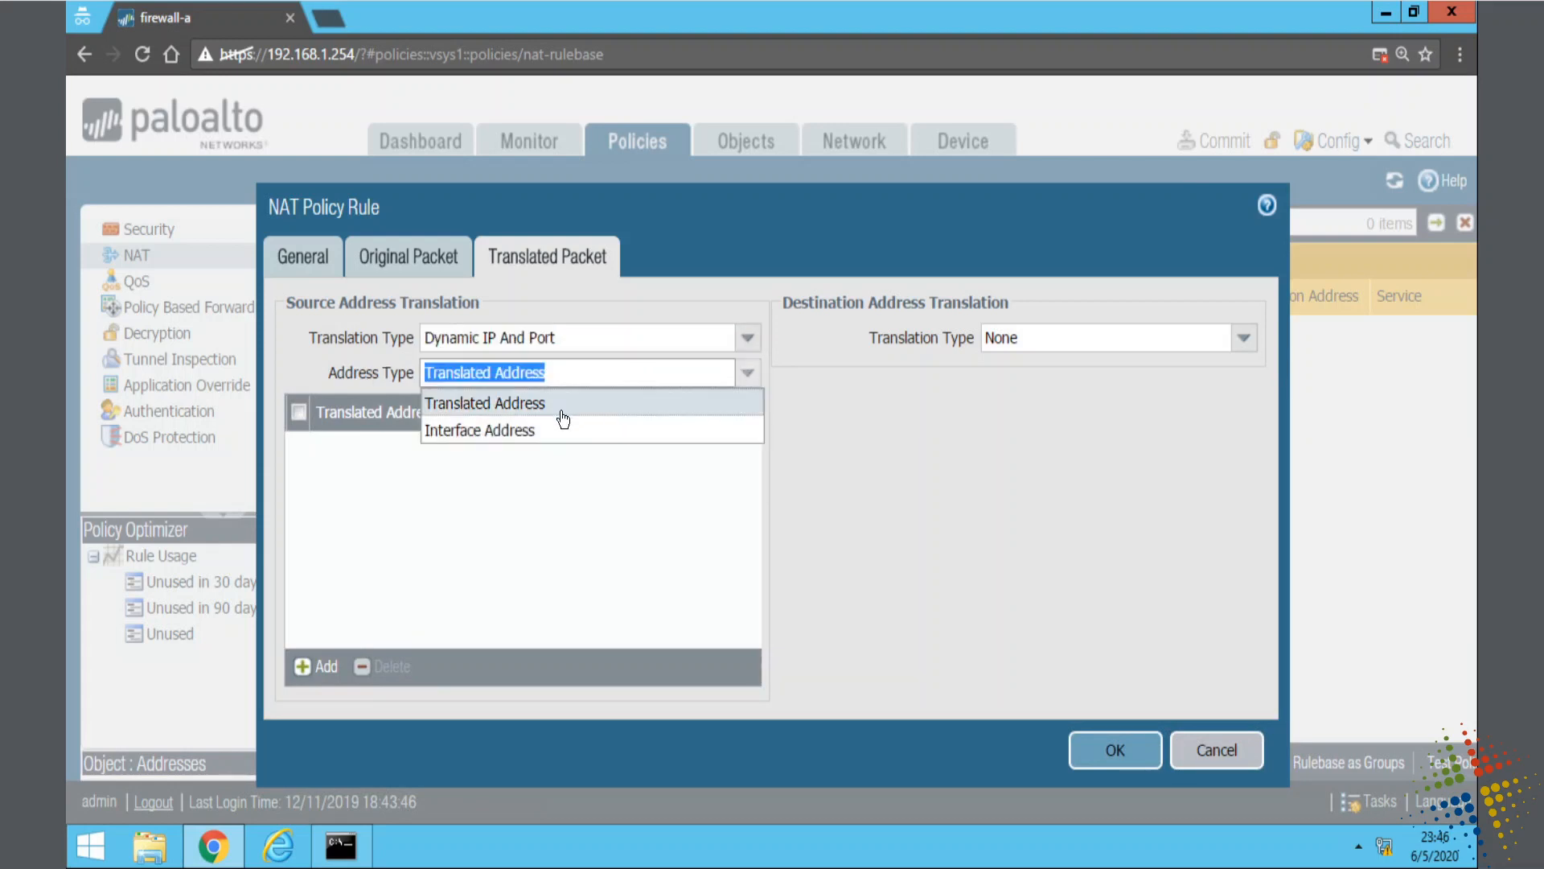
click(480, 429)
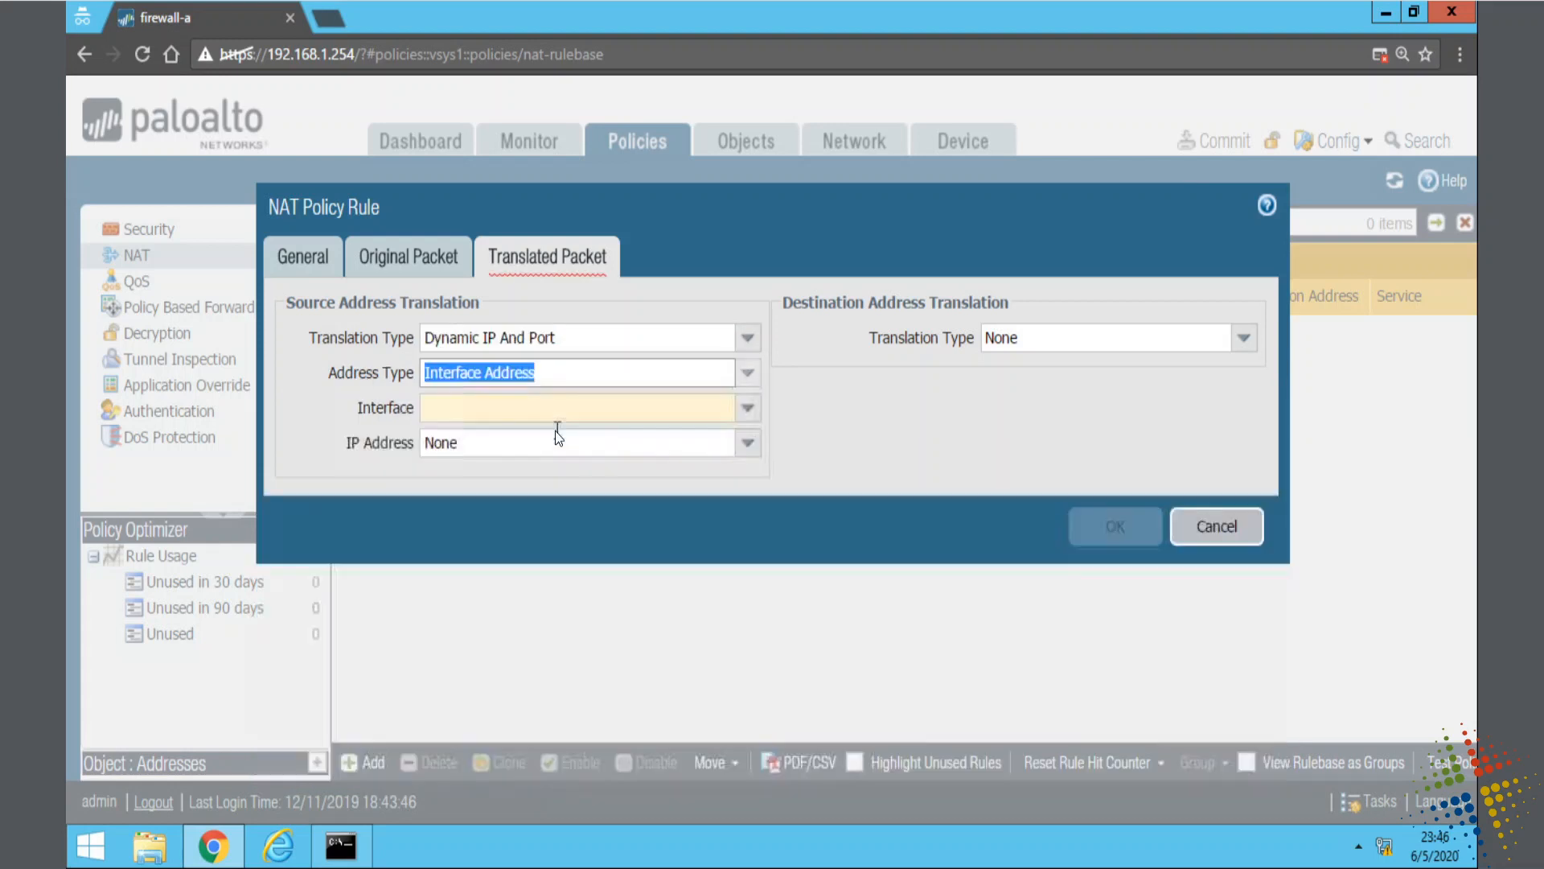
click(745, 408)
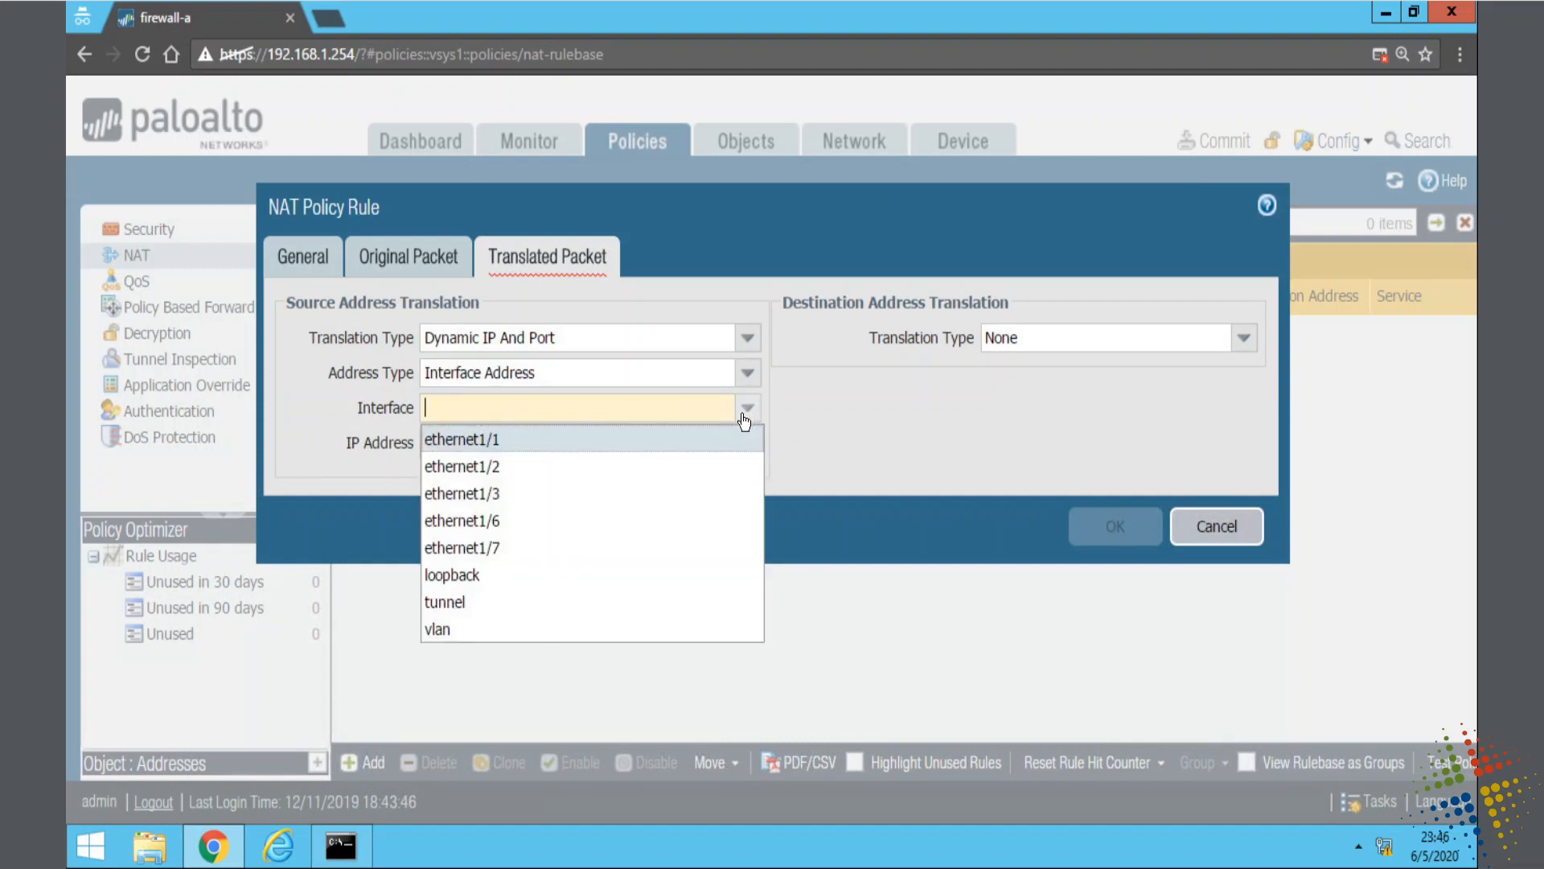
click(461, 439)
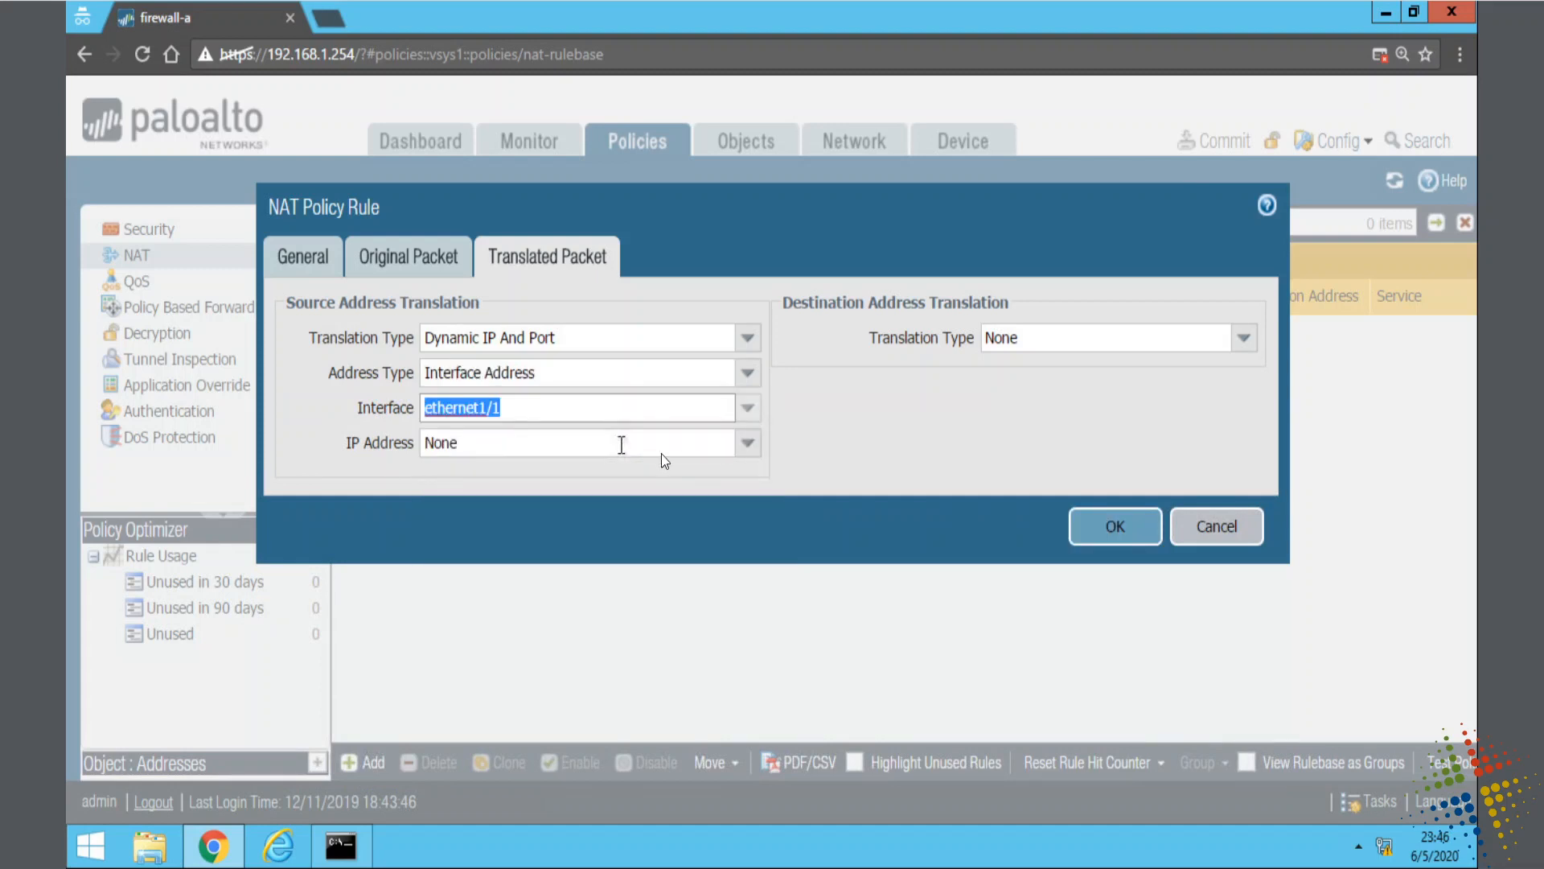
click(746, 442)
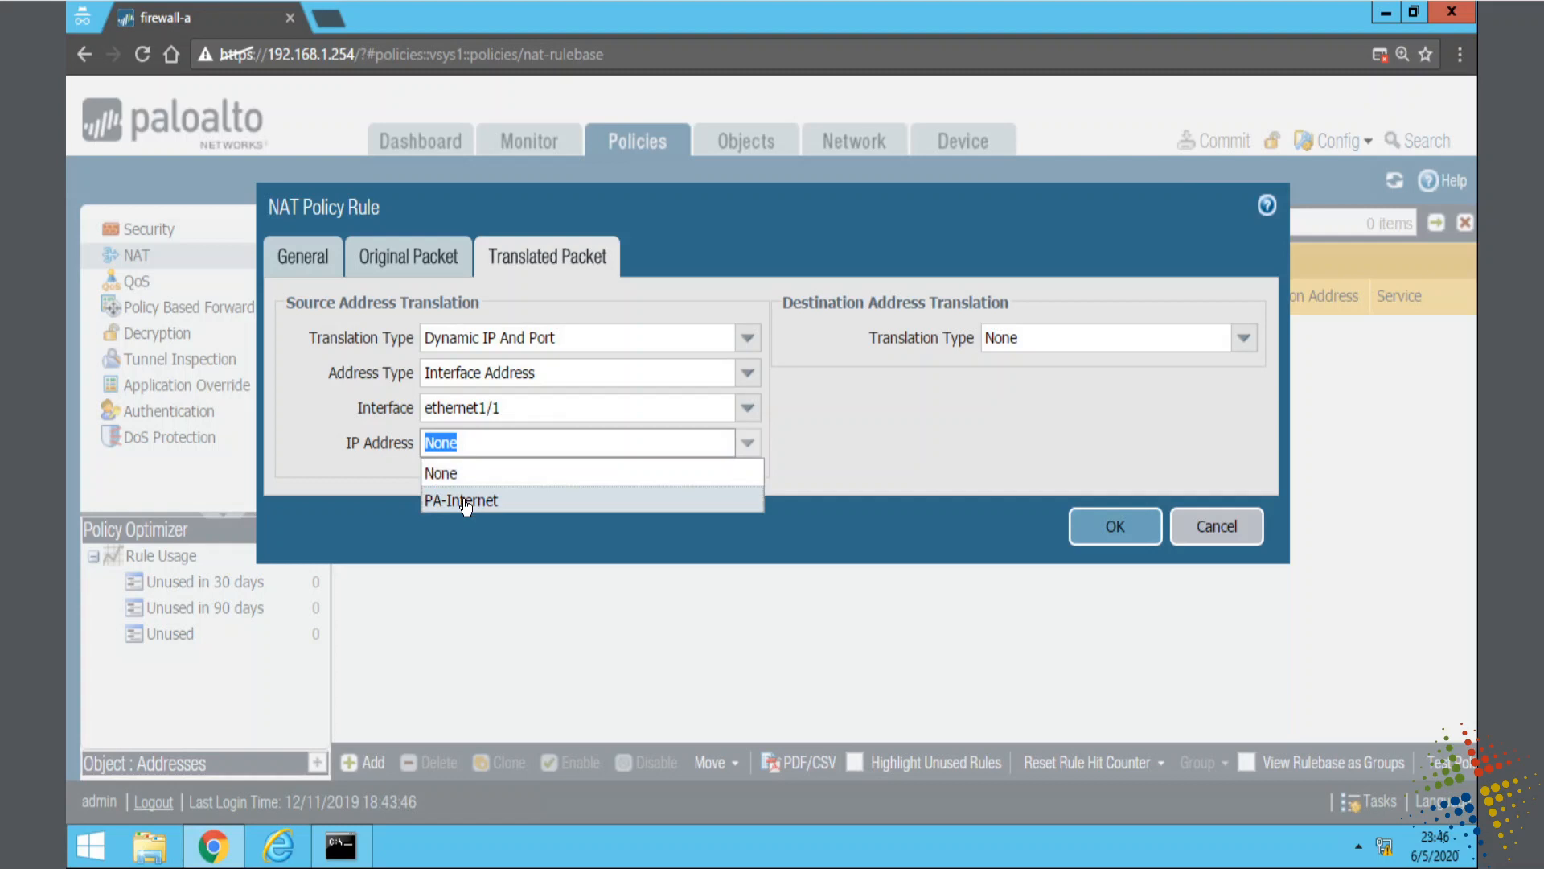
mouse_move(491, 507)
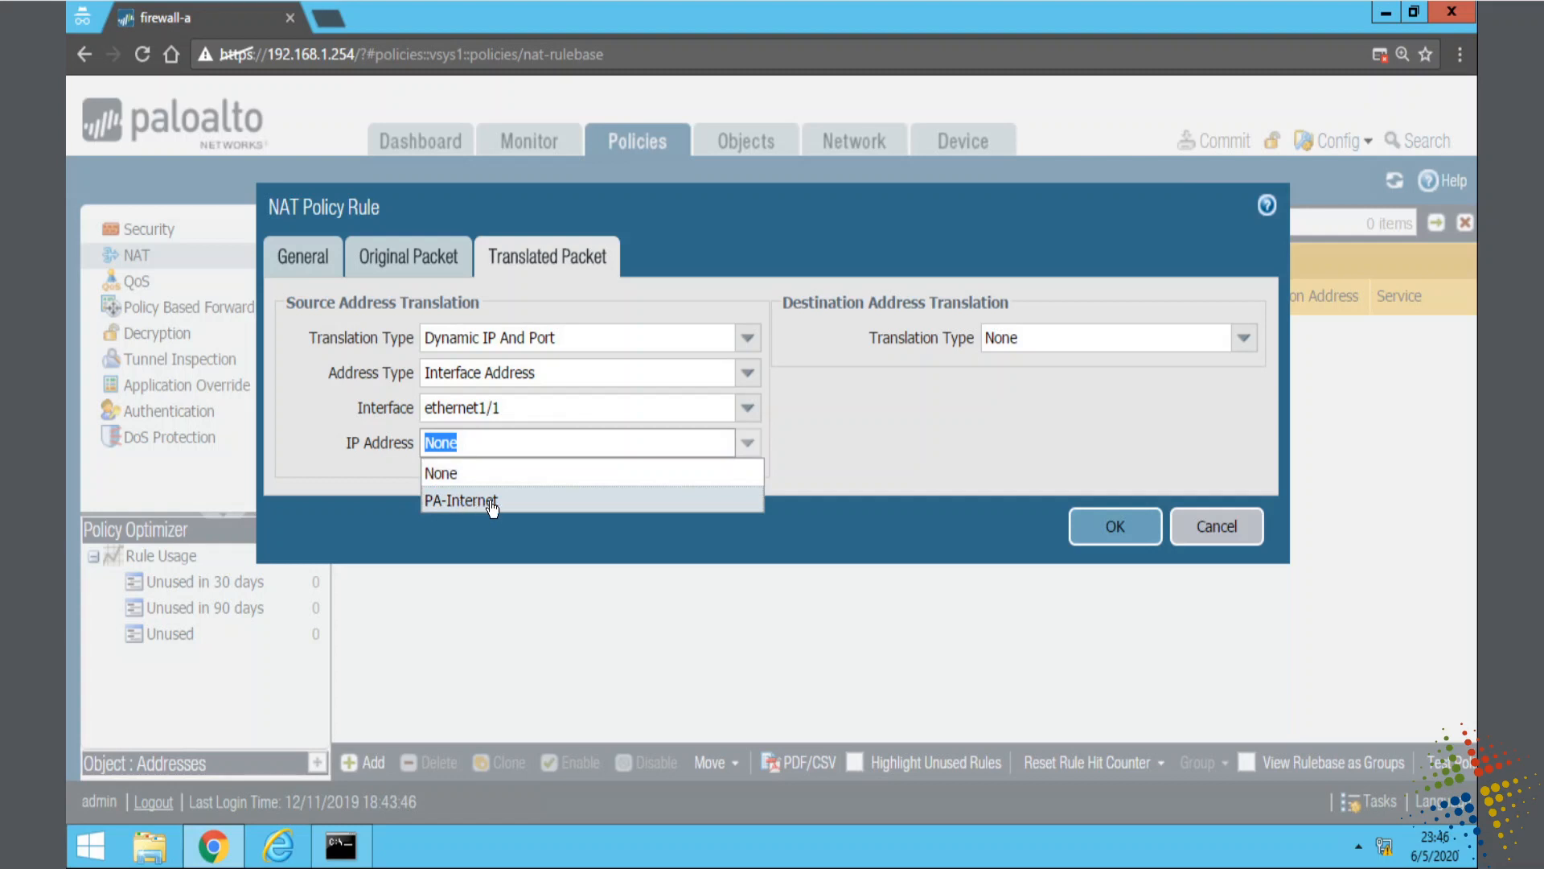
click(461, 500)
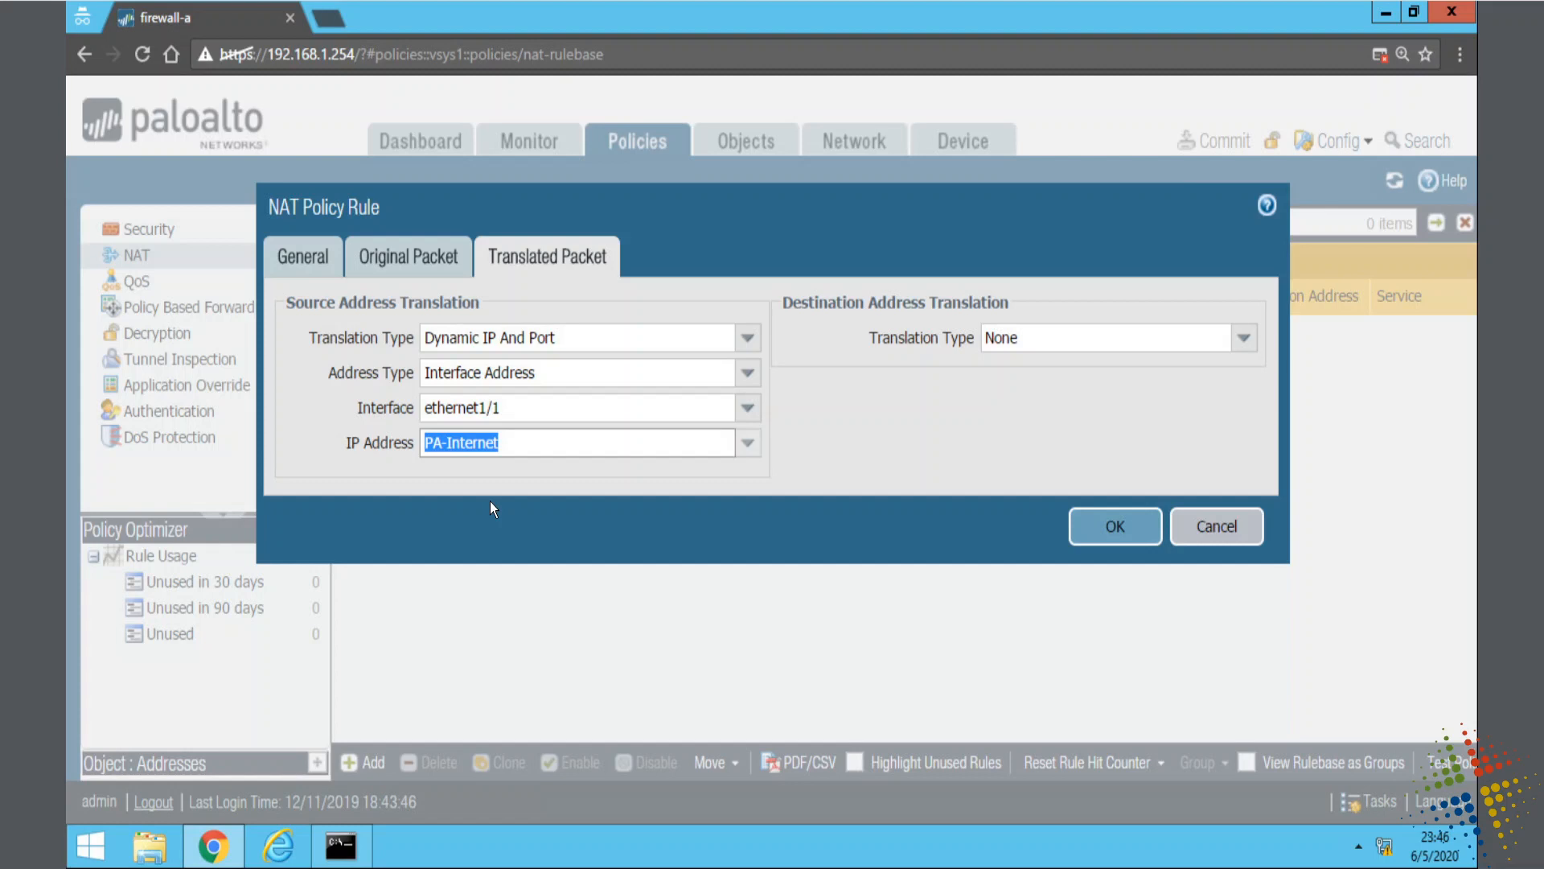
mouse_move(1116, 526)
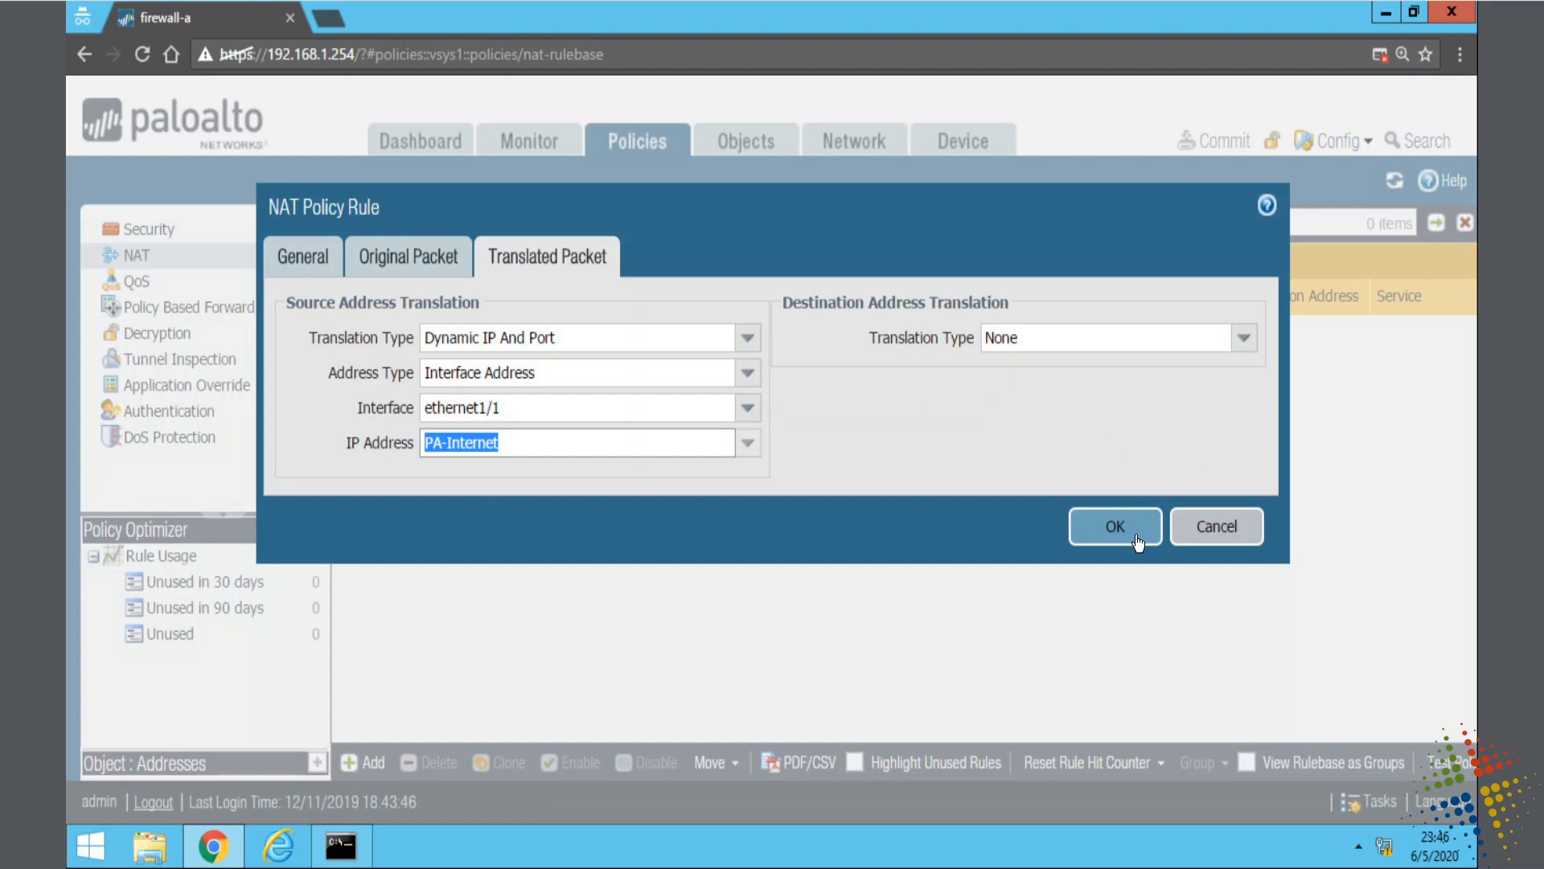
Step: Save the 'Permit Server to Internet' NAT rule and commit all changes to the firewall
click(1114, 526)
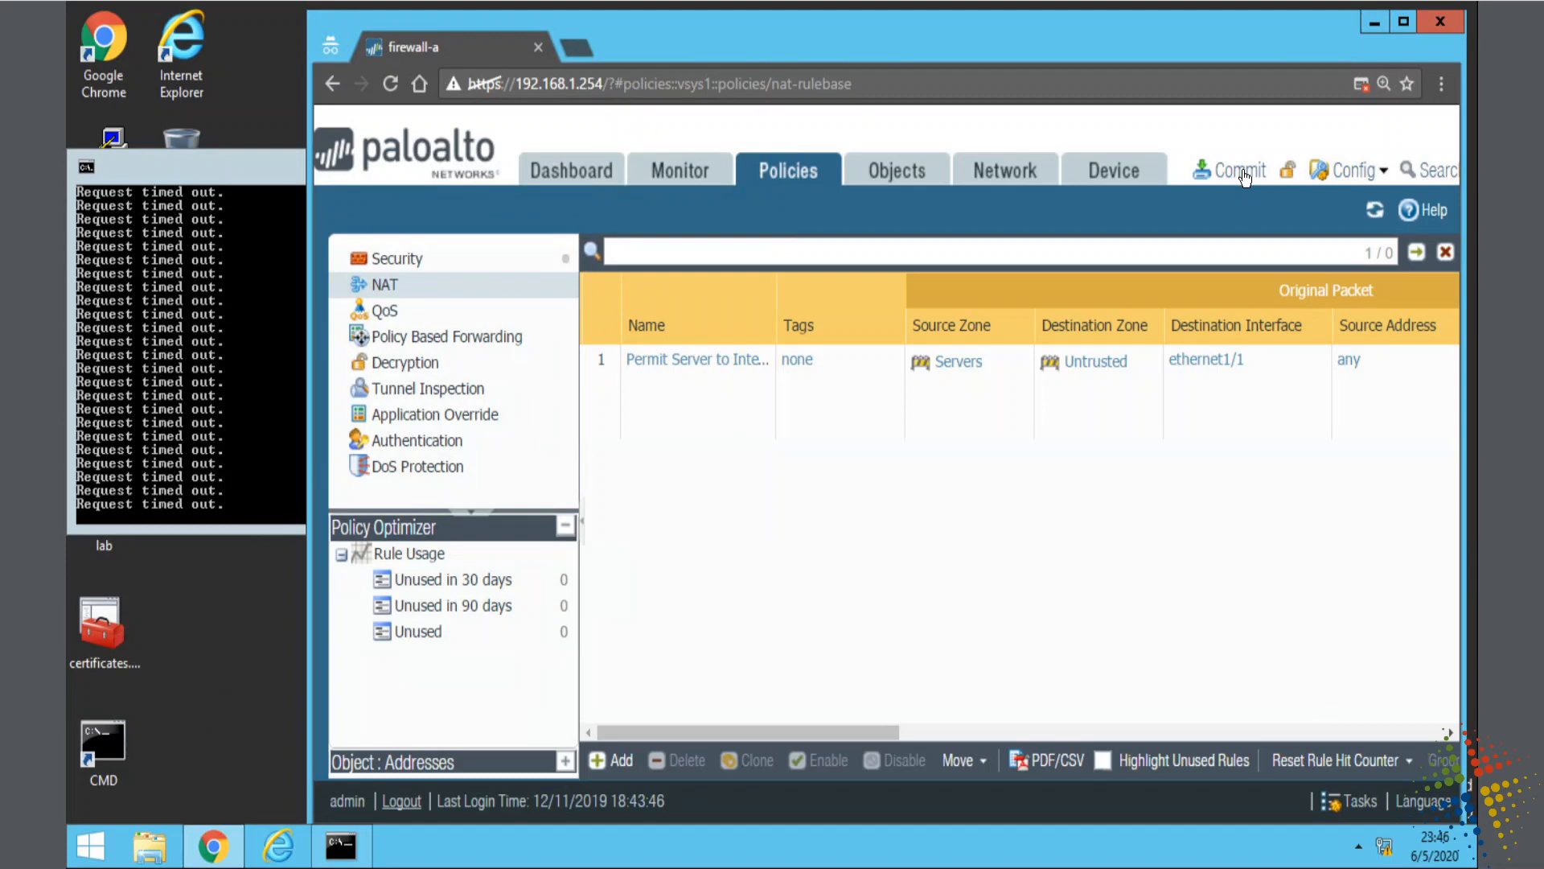
click(1237, 169)
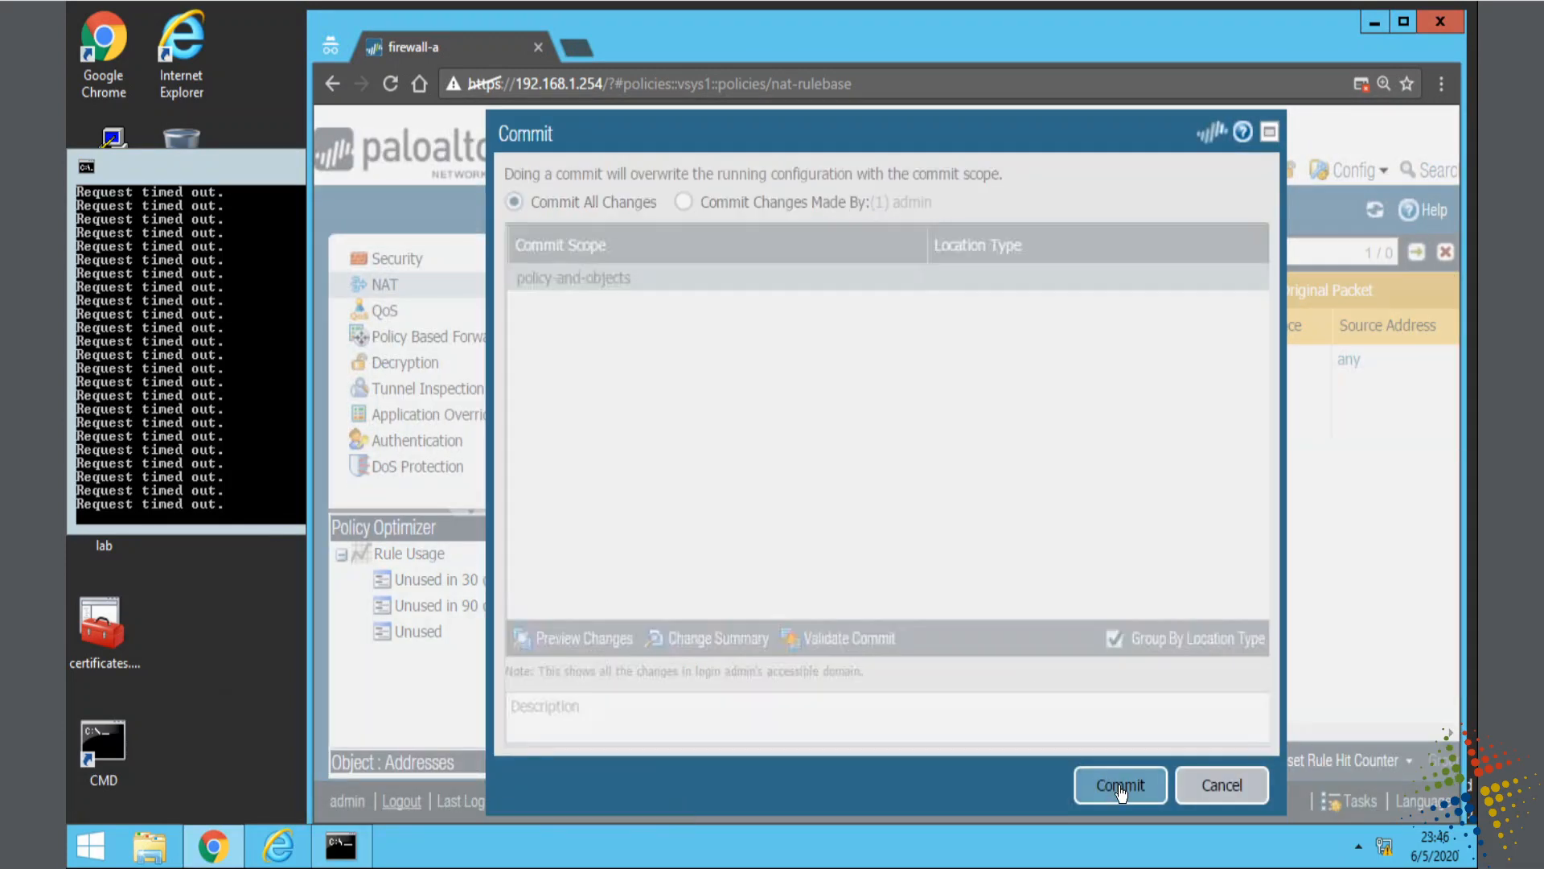
click(1120, 785)
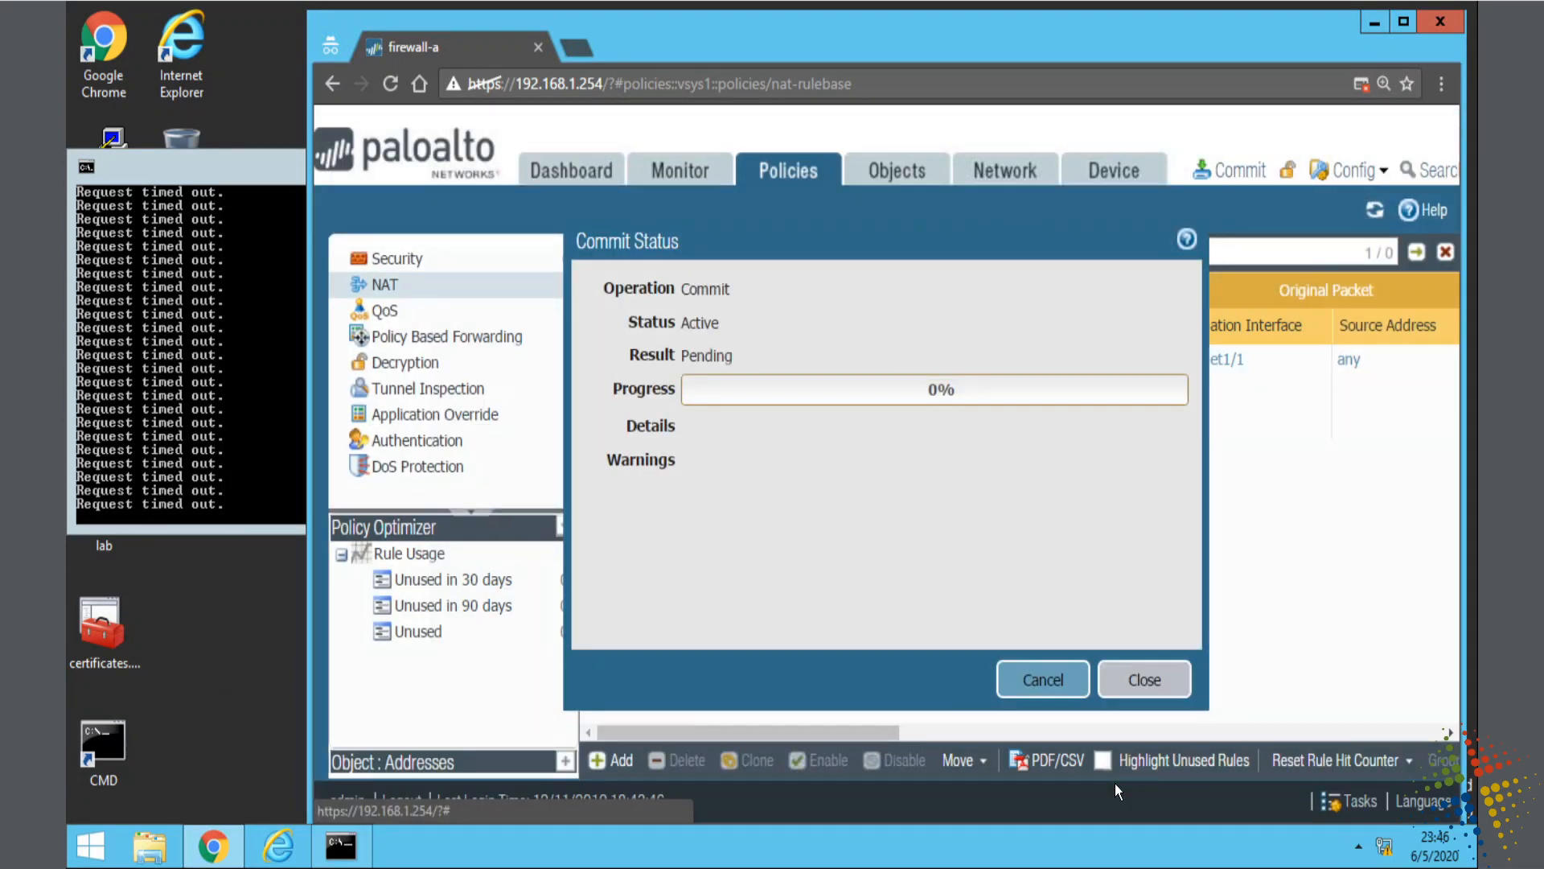